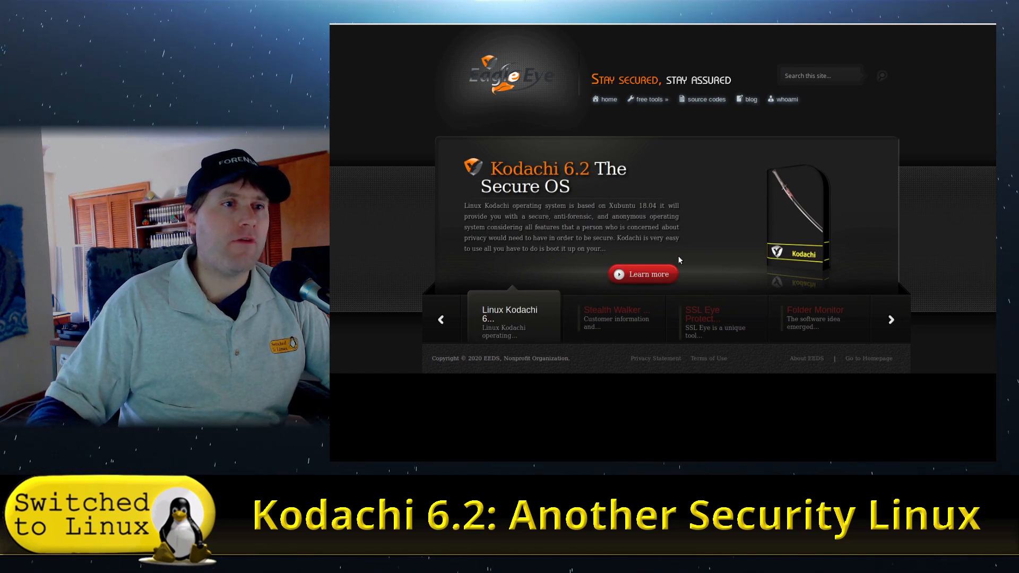
pyautogui.moveTo(766, 237)
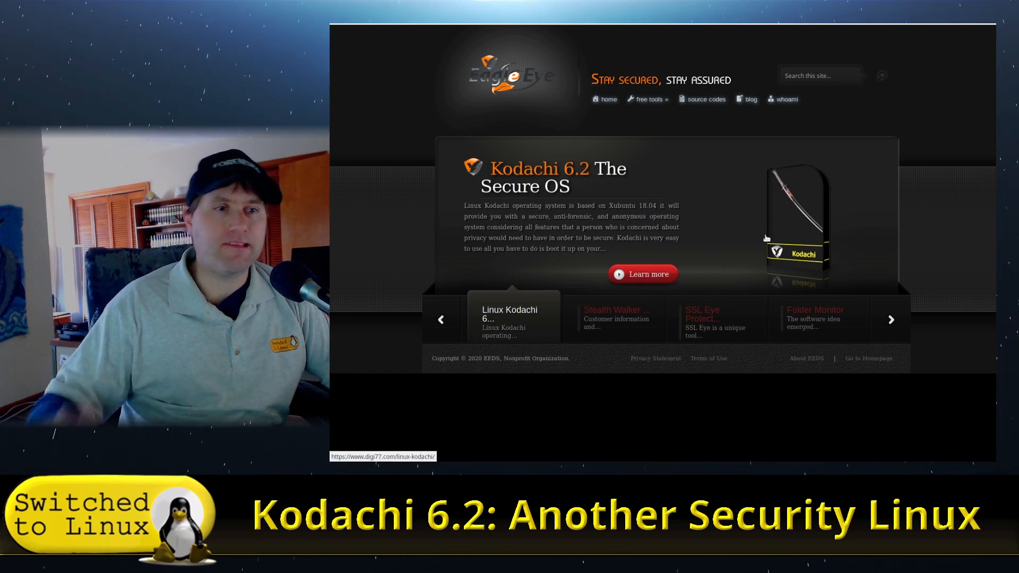
# Open the Kodachi 6.2 'The Secure OS' article via 'Learn more' on digi77.com.
pyautogui.click(643, 274)
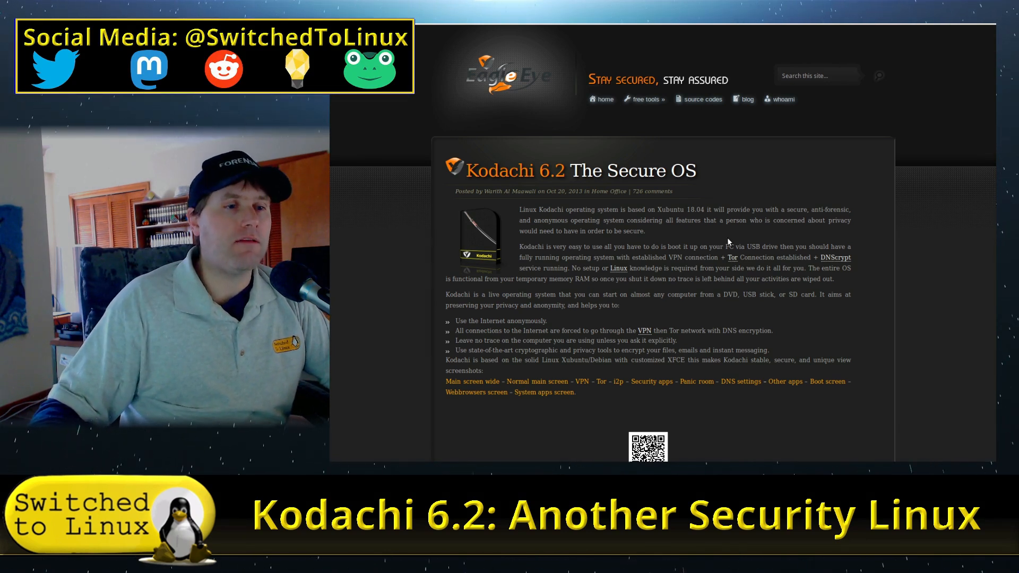
pyautogui.moveTo(732, 257)
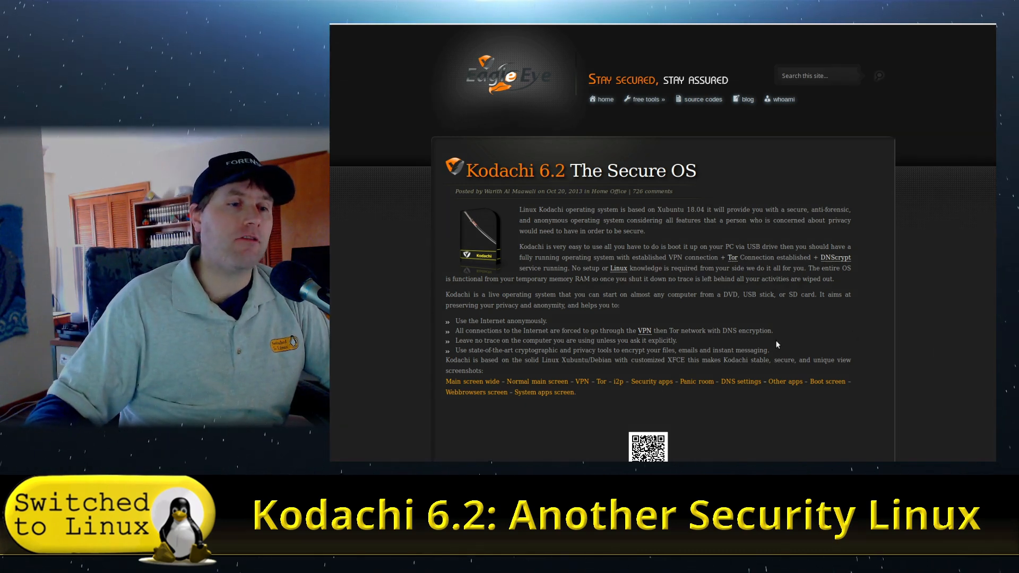
pyautogui.moveTo(944, 336)
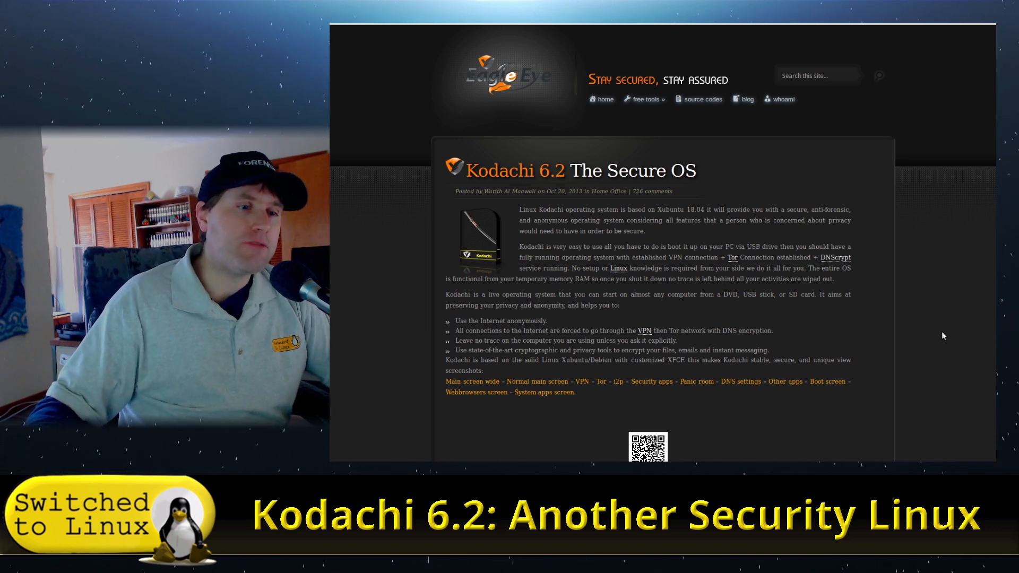
# Scroll through the Kodachi-versus-Tails comparison table down to 'How to use it'.
pyautogui.scroll(-3)
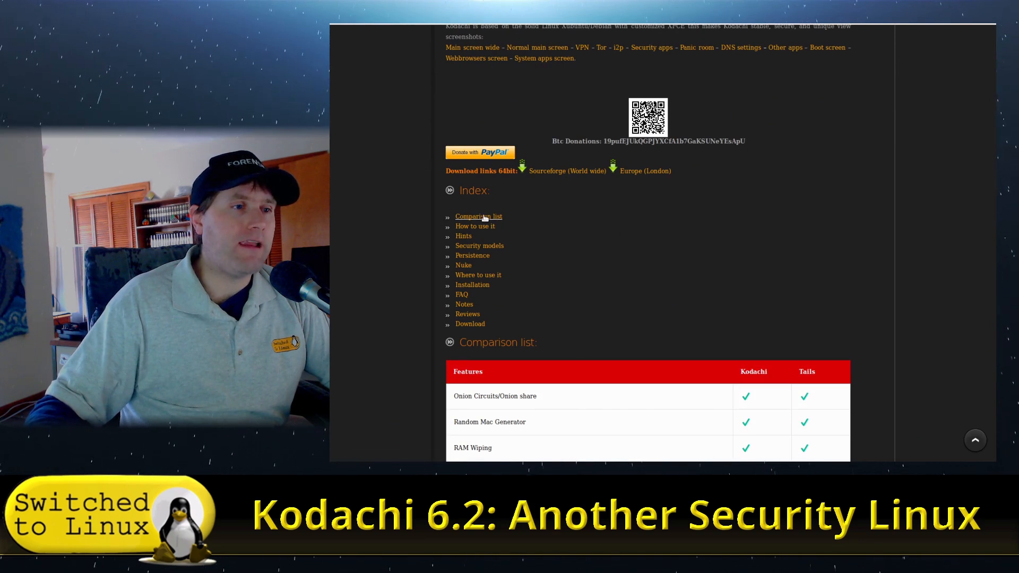
pyautogui.scroll(-3)
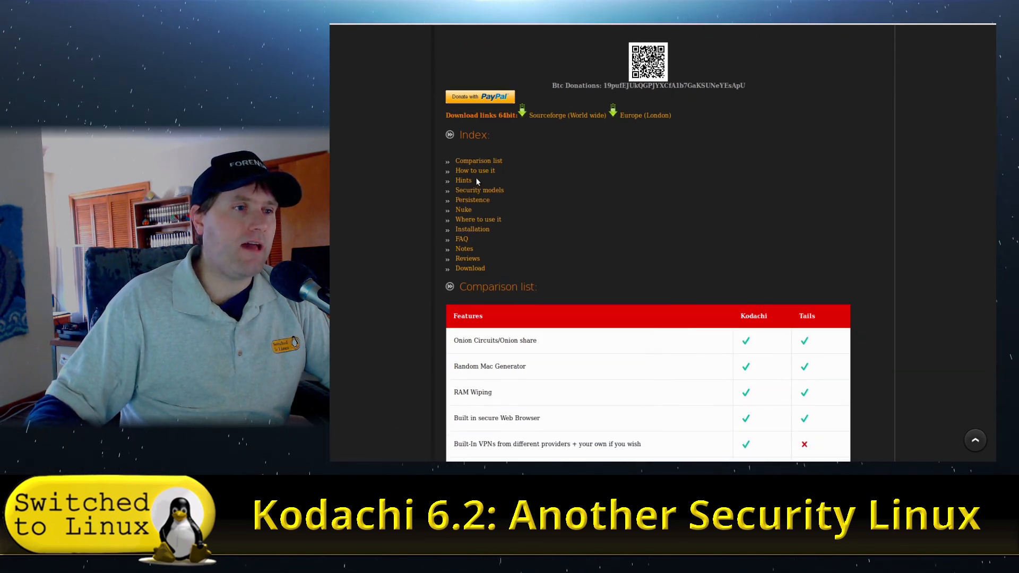
pyautogui.moveTo(861, 248)
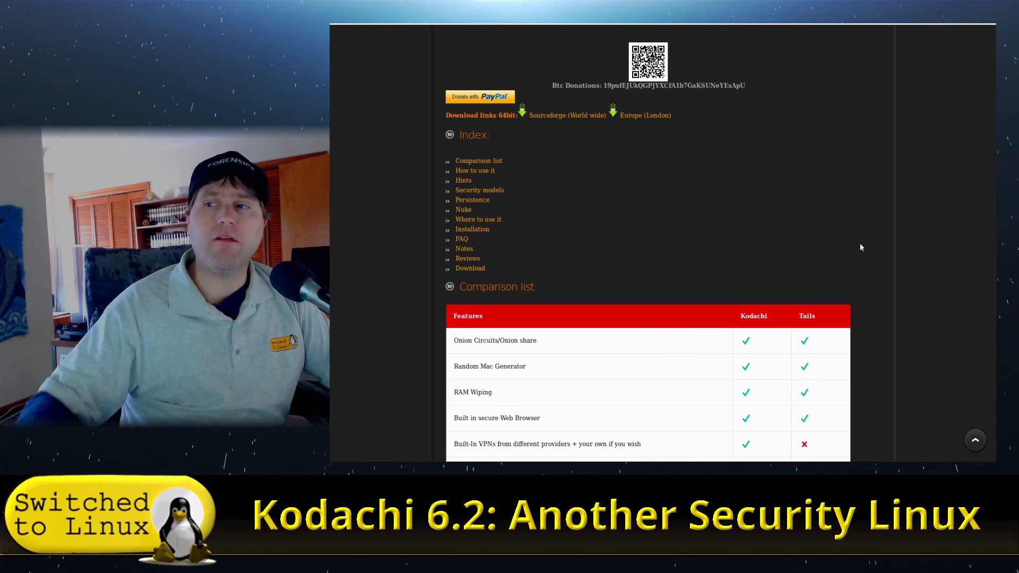
pyautogui.scroll(-3)
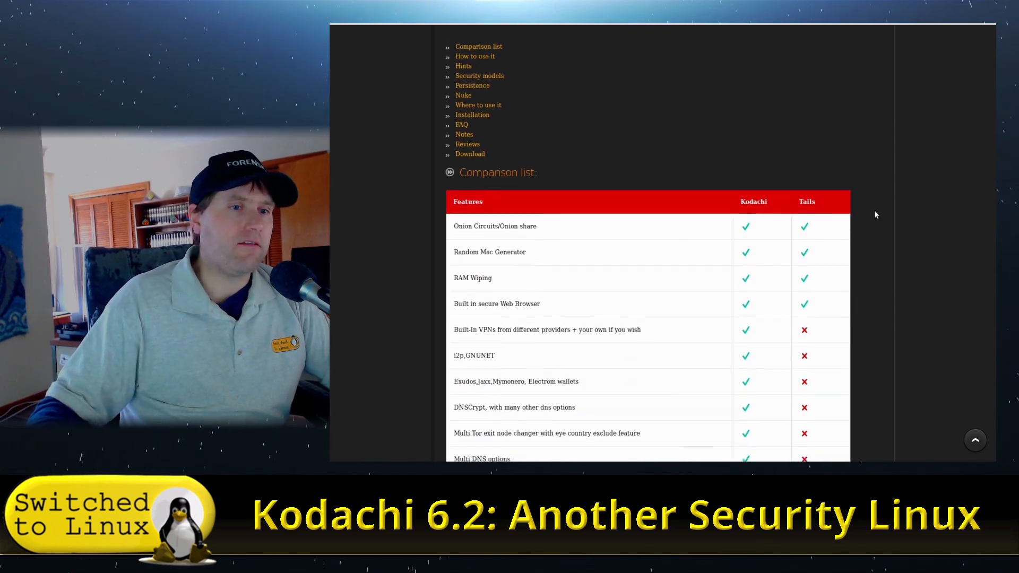
pyautogui.scroll(-3)
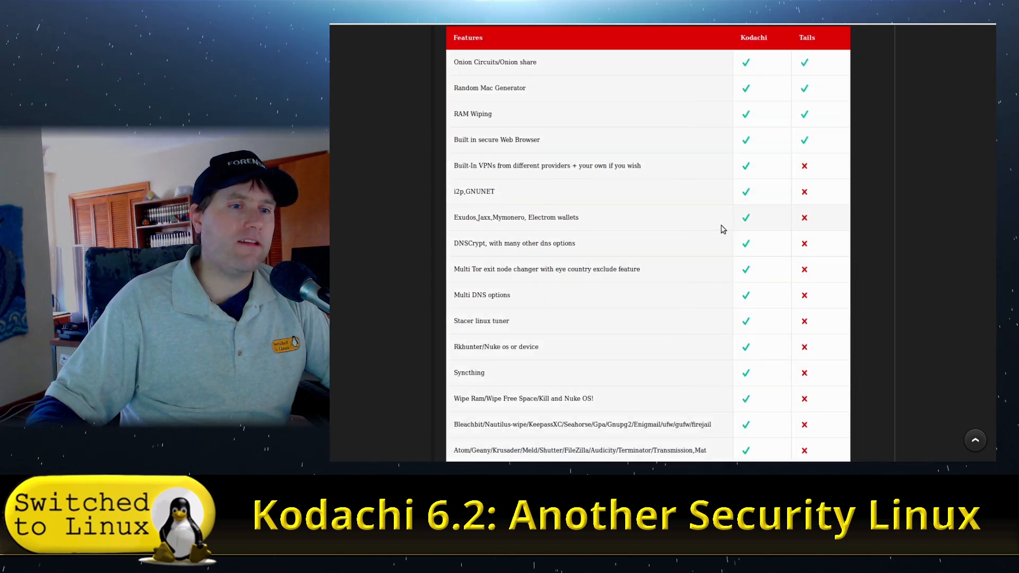
pyautogui.scroll(-3)
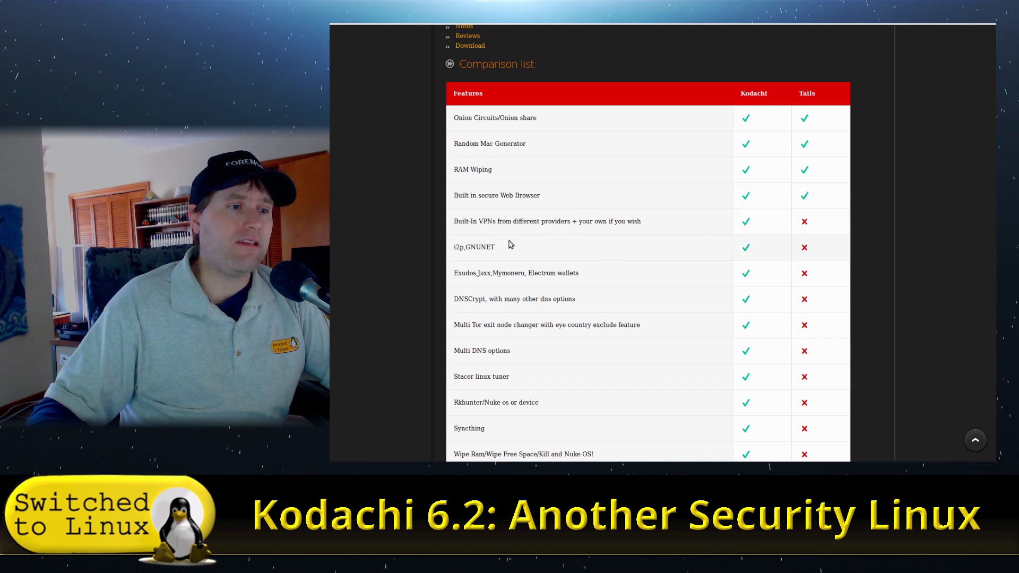
pyautogui.scroll(-3)
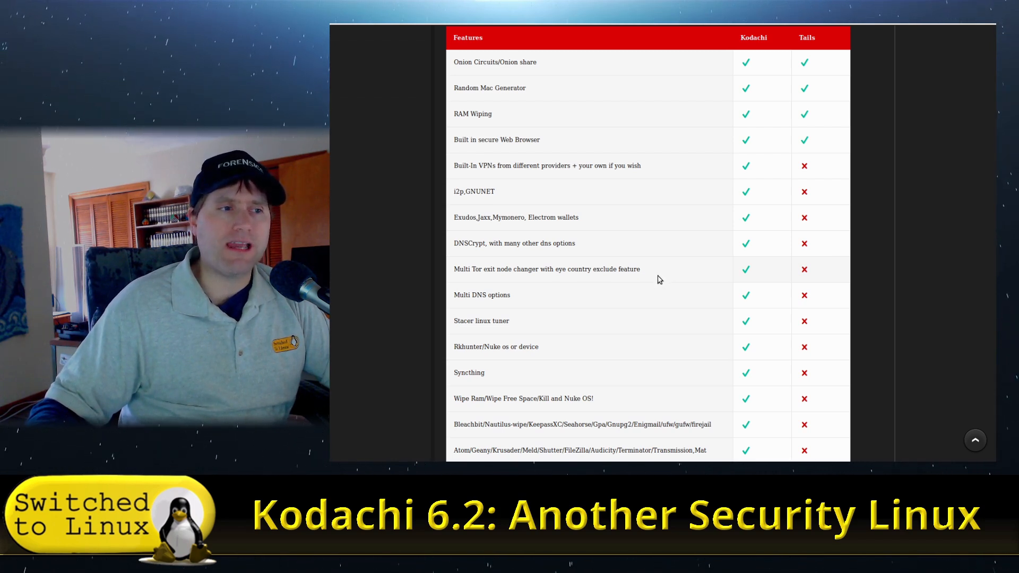
pyautogui.moveTo(673, 271)
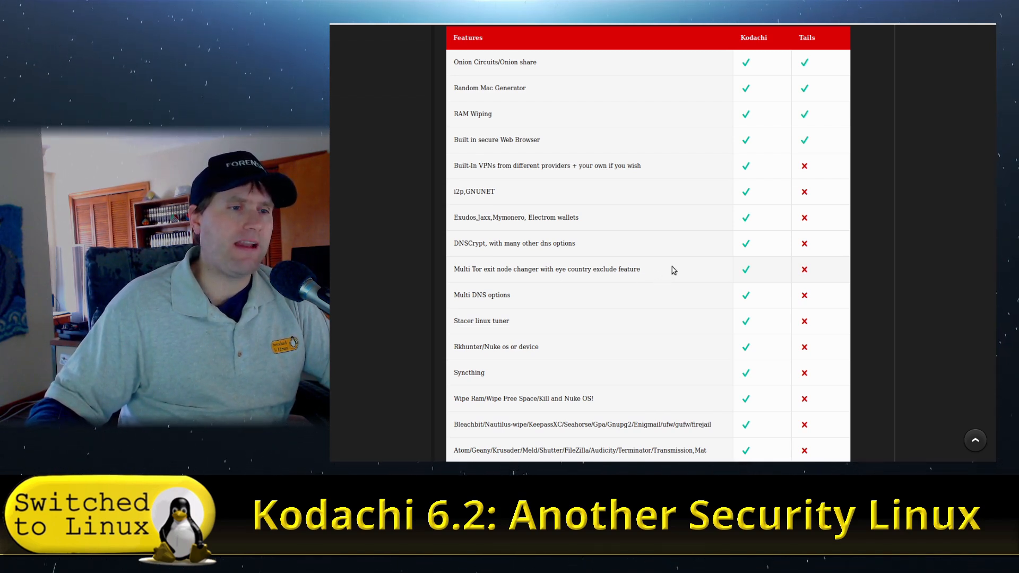
pyautogui.scroll(-3)
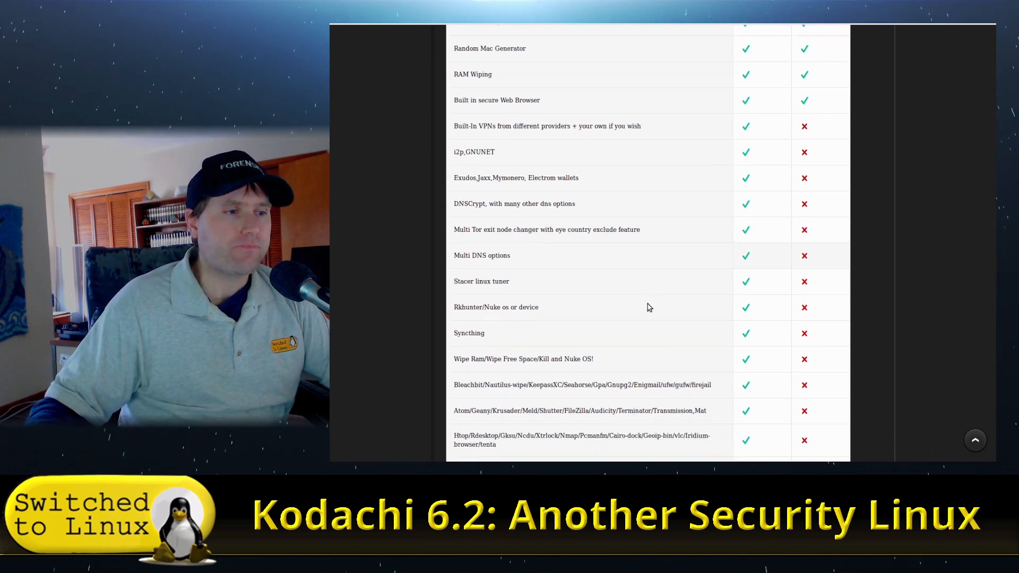
pyautogui.scroll(-3)
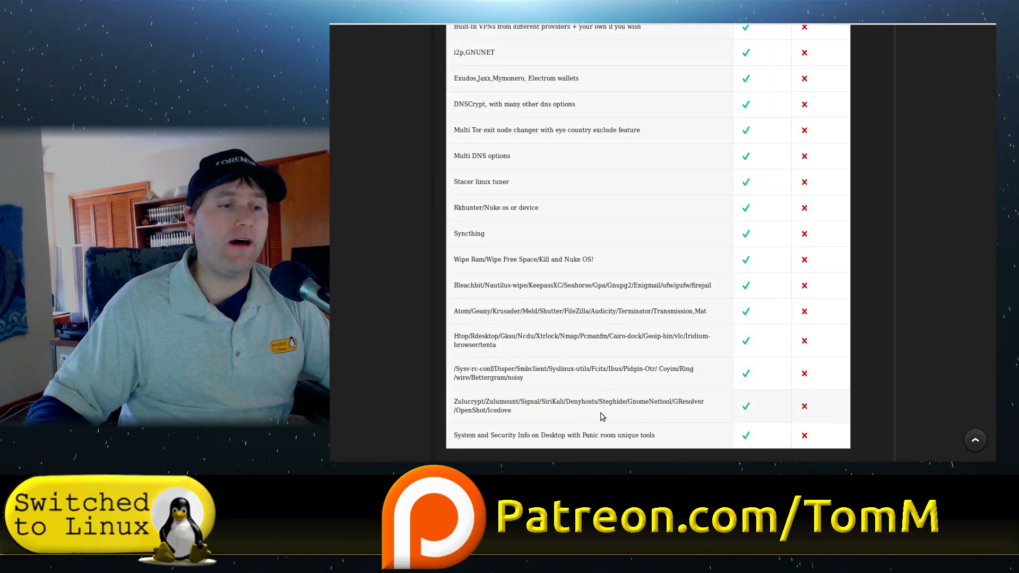
pyautogui.scroll(-3)
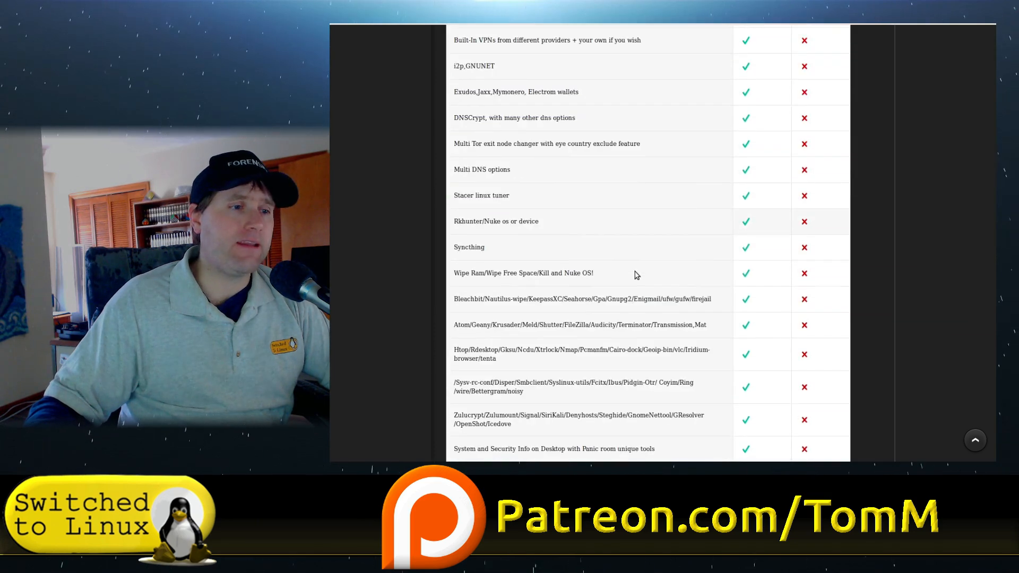
pyautogui.scroll(-3)
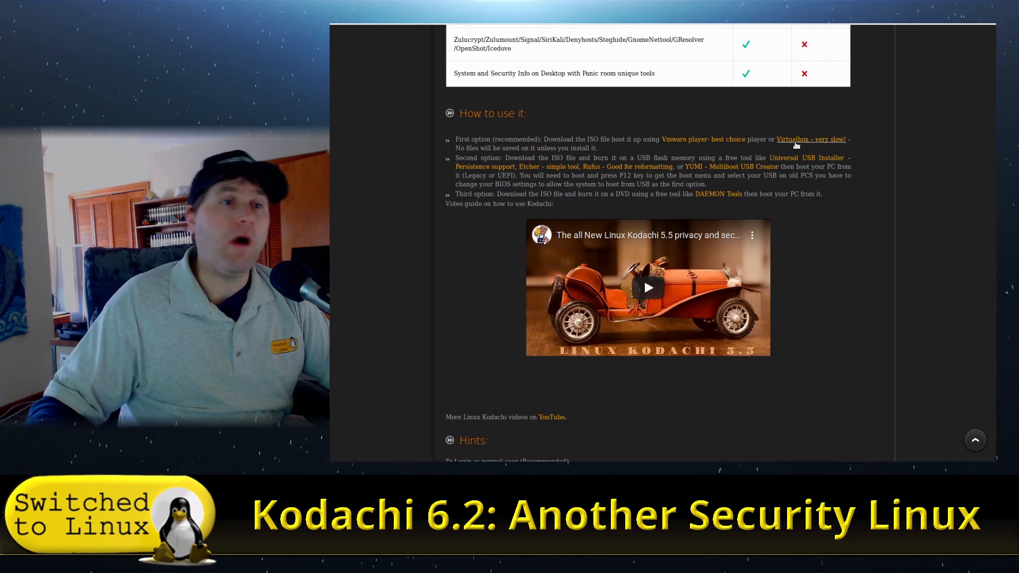
pyautogui.moveTo(770, 188)
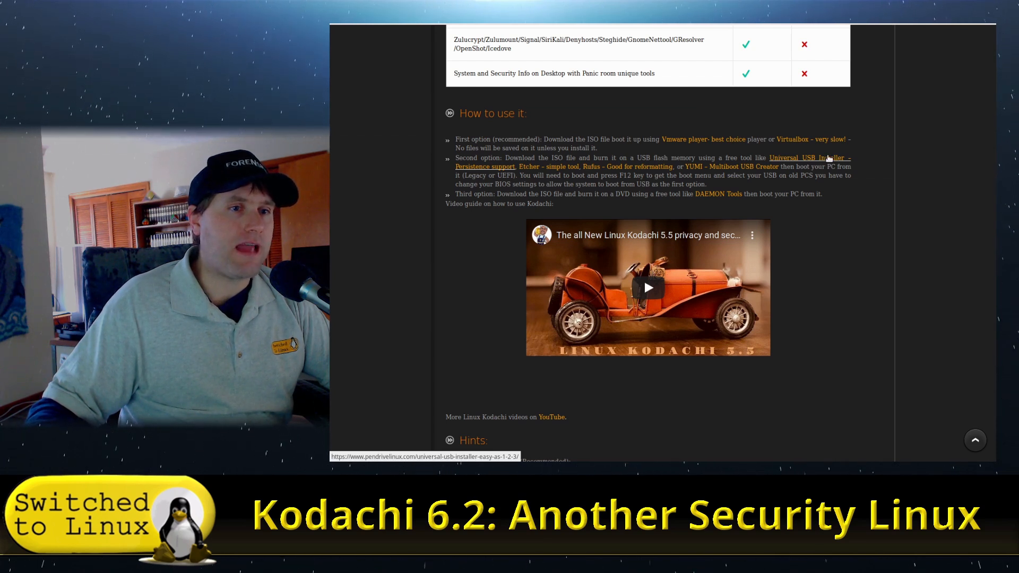
pyautogui.moveTo(738, 154)
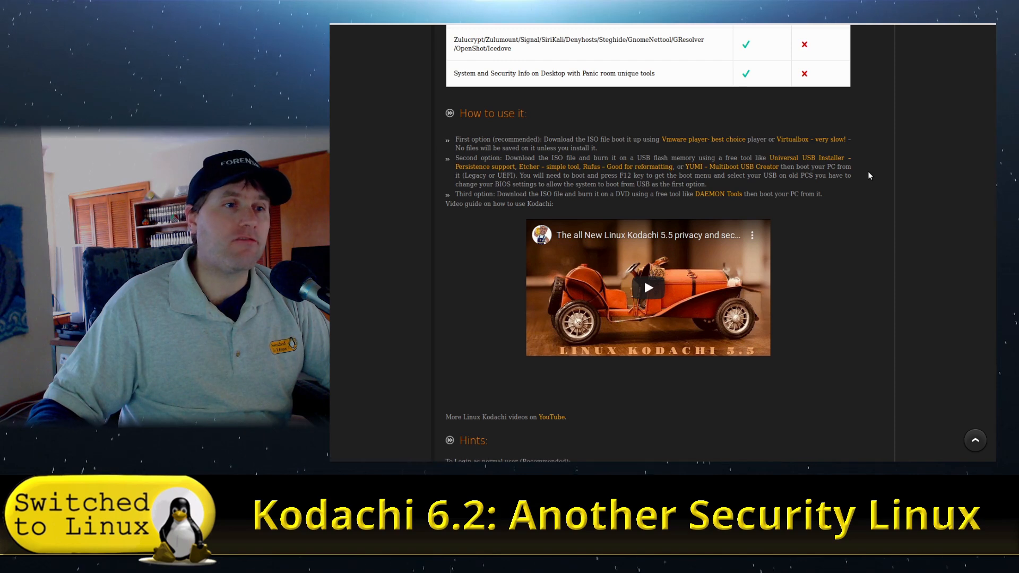
# Scroll past the installation options to the Hints section with default login details.
pyautogui.scroll(-3)
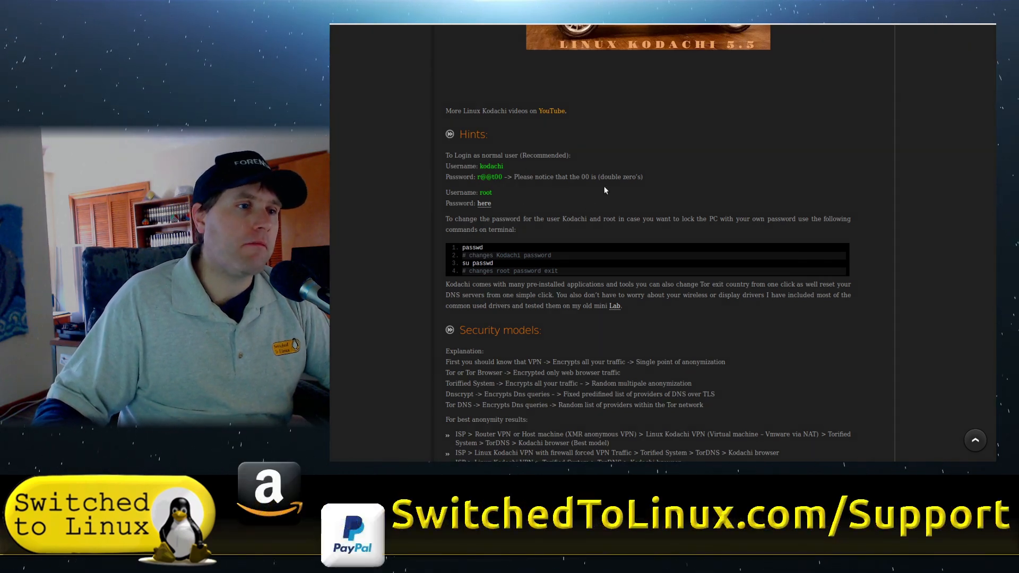
# Scroll down to the best anonymity/security models list and the Persistence heading.
pyautogui.scroll(-3)
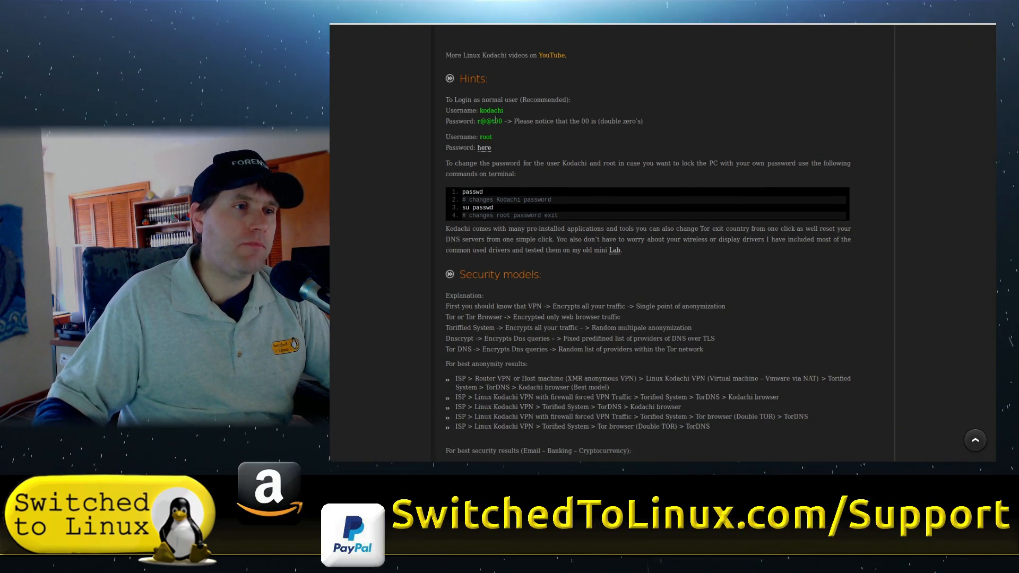
pyautogui.scroll(-3)
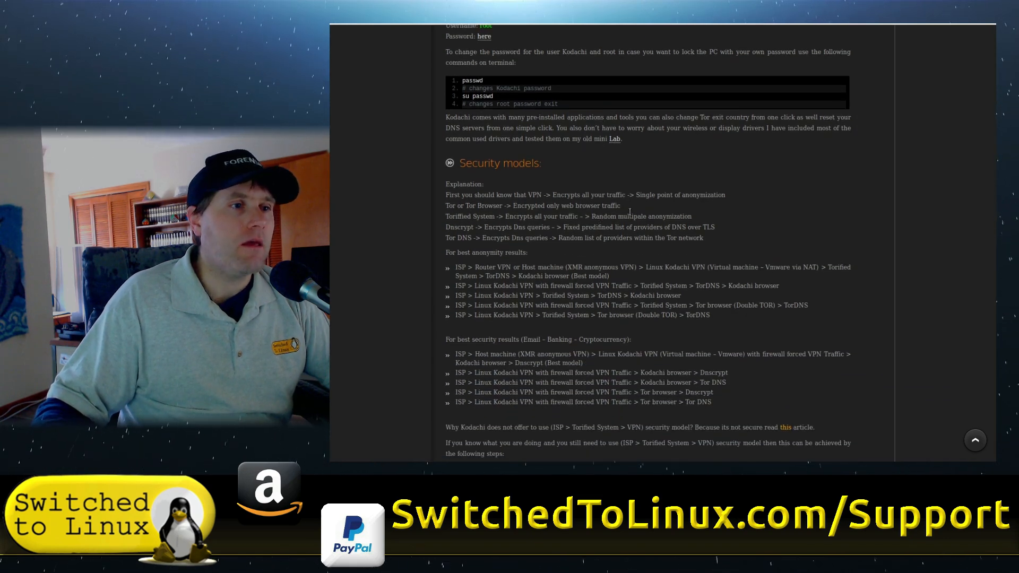
pyautogui.scroll(-3)
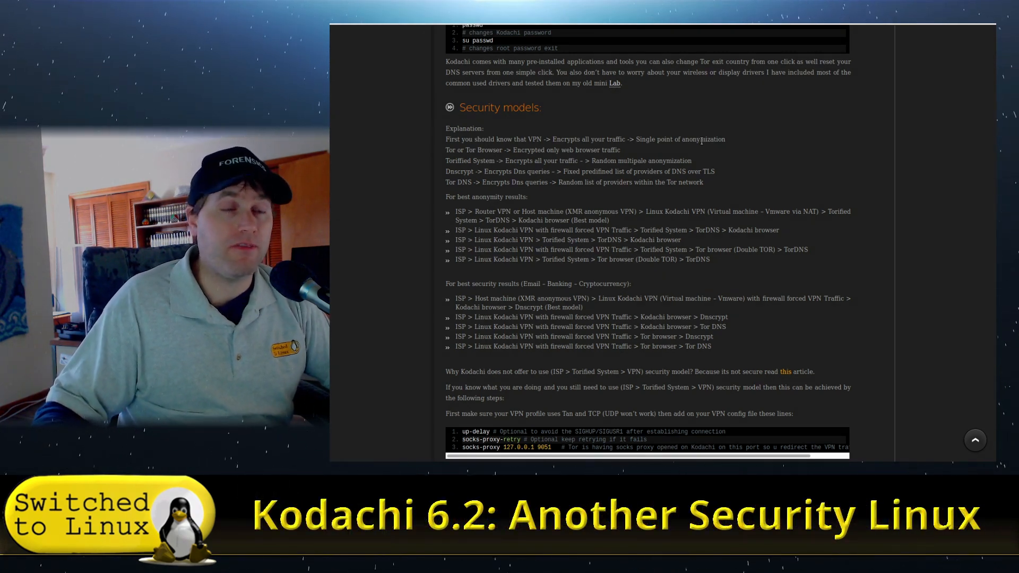
pyautogui.moveTo(405, 170)
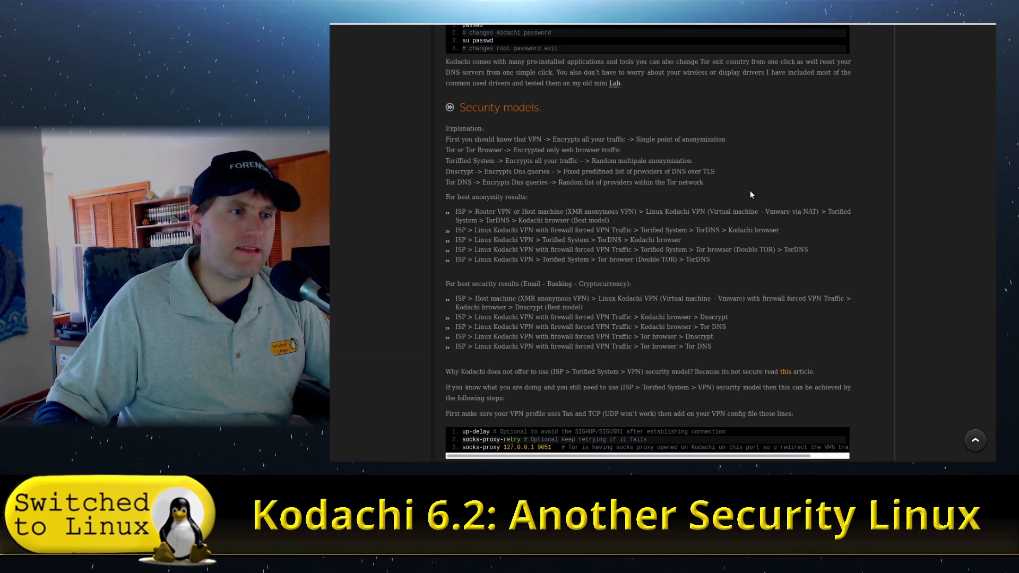
pyautogui.moveTo(742, 192)
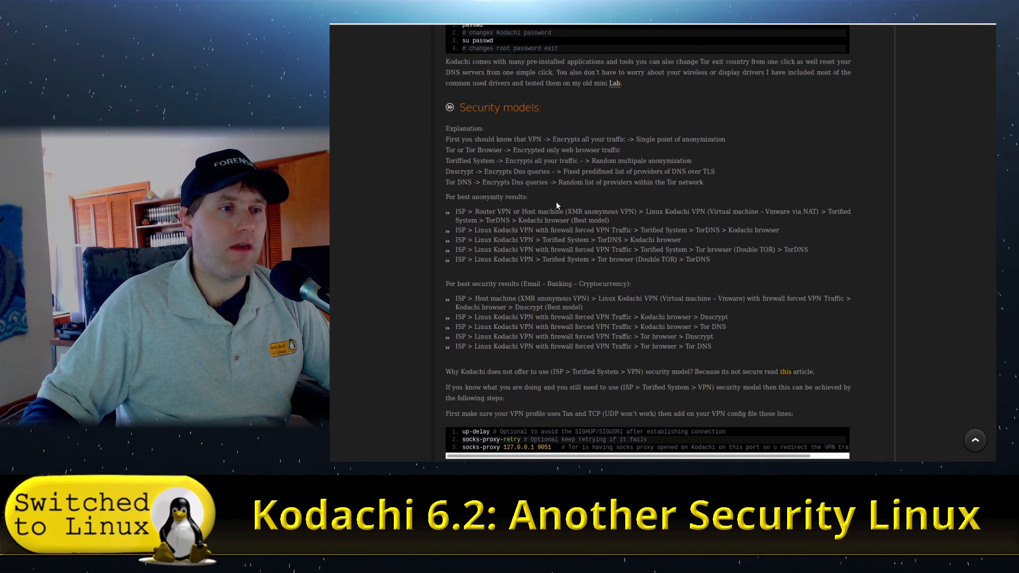
pyautogui.moveTo(710, 236)
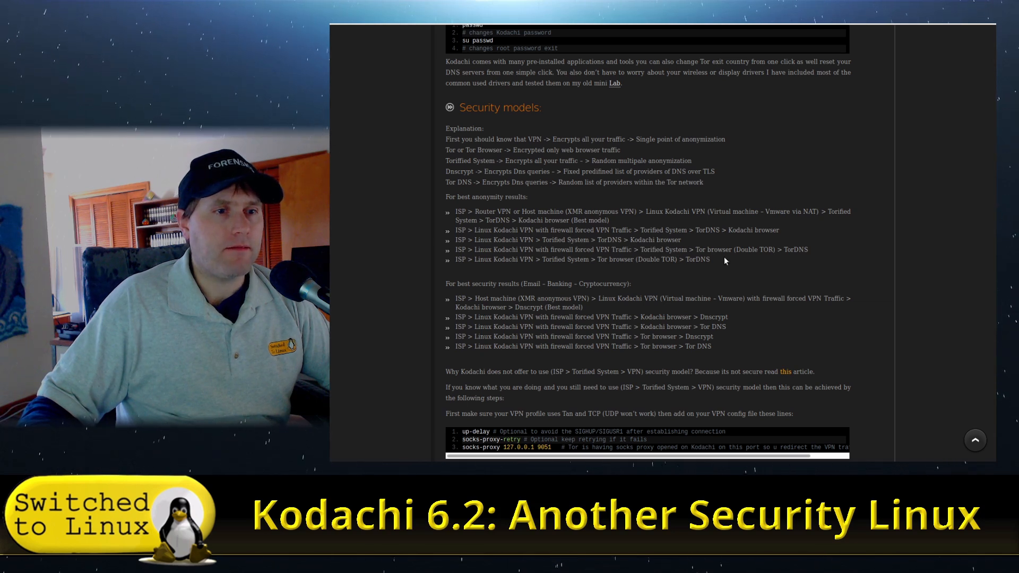
pyautogui.moveTo(688, 270)
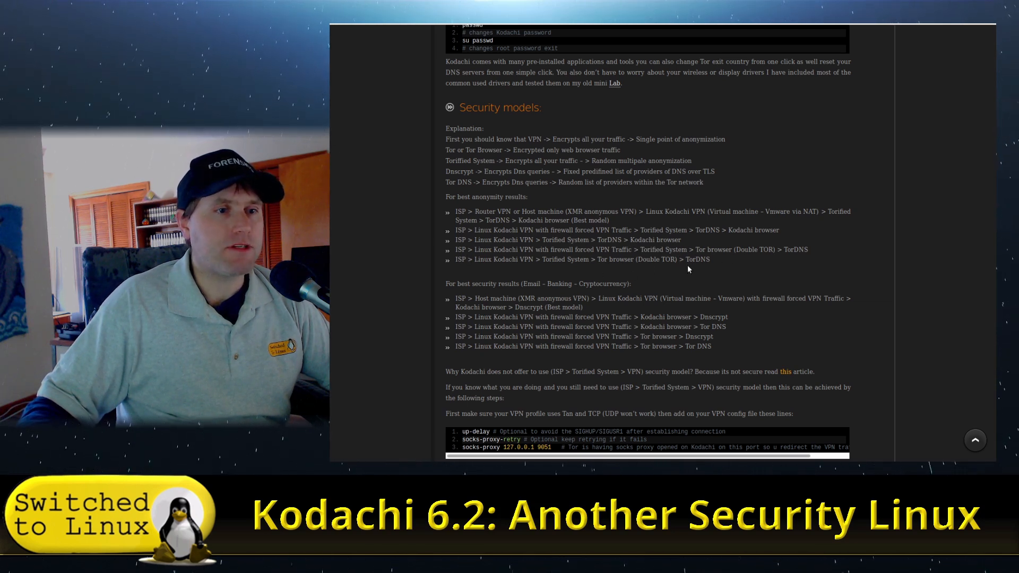
pyautogui.scroll(-3)
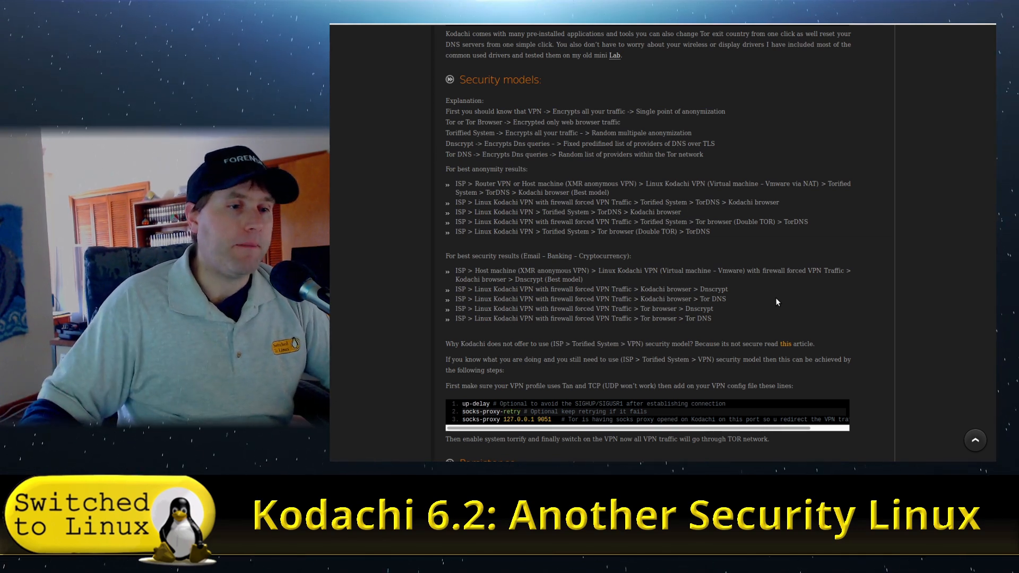
pyautogui.moveTo(815, 273)
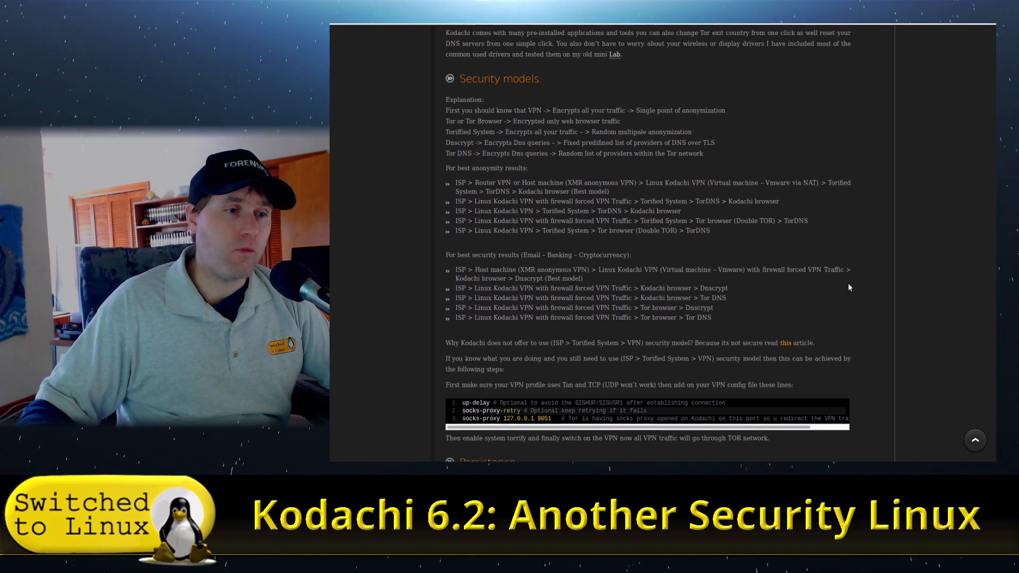
pyautogui.scroll(-3)
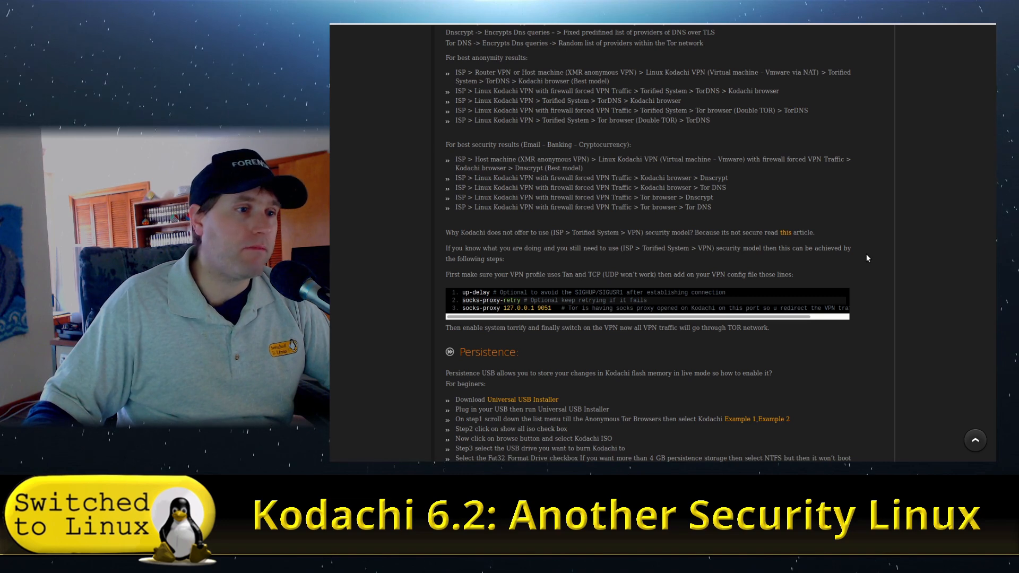
# Scroll past the Persistence, Nuke, Installation and FAQ sections to the Notes.
pyautogui.scroll(-3)
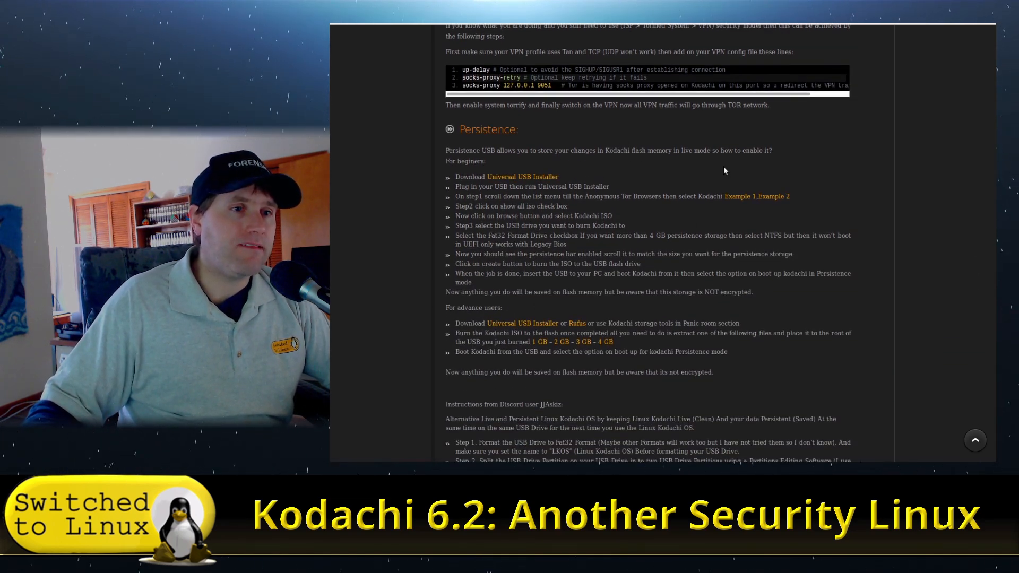
pyautogui.moveTo(605, 303)
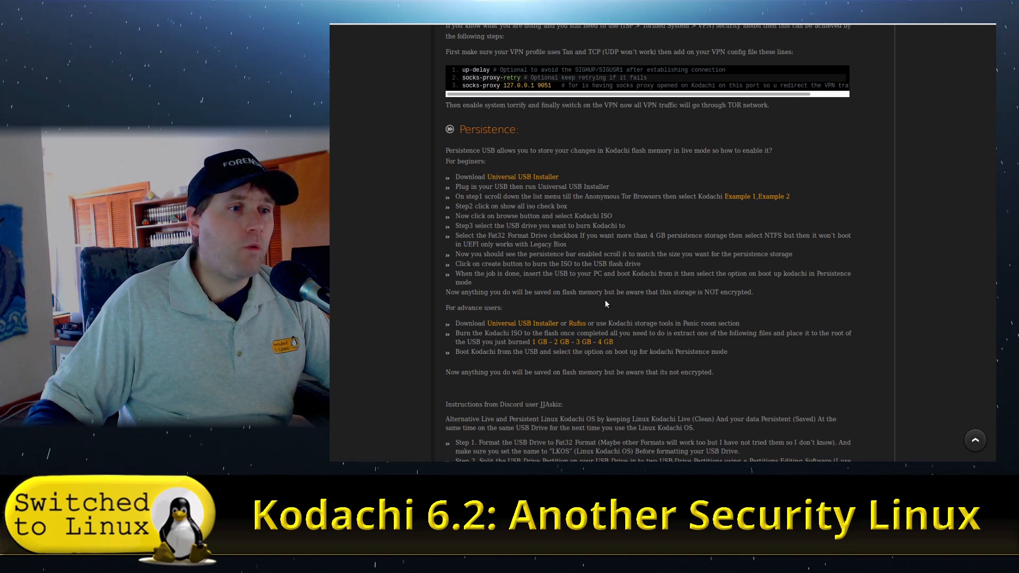
pyautogui.moveTo(710, 291)
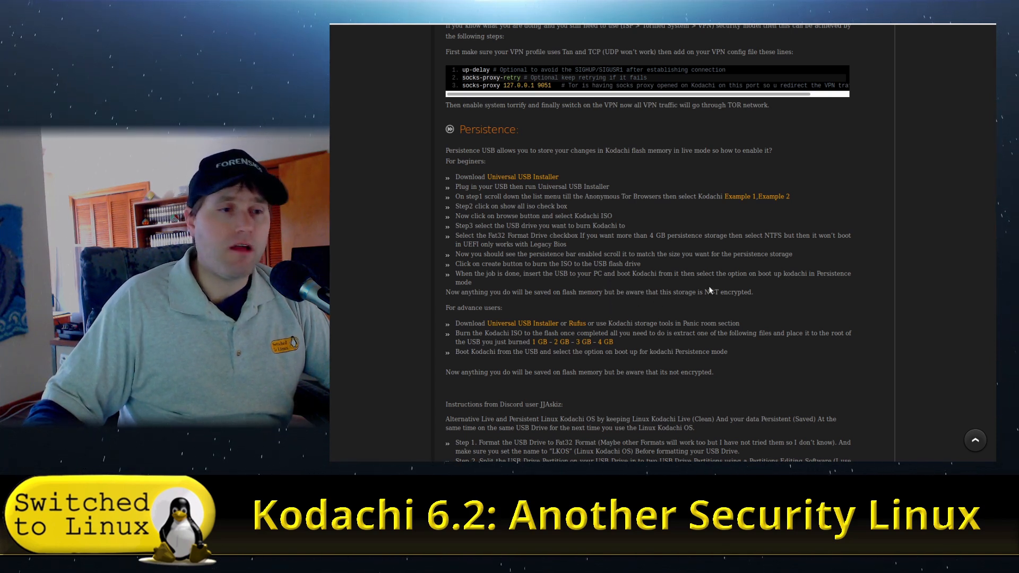
pyautogui.moveTo(733, 304)
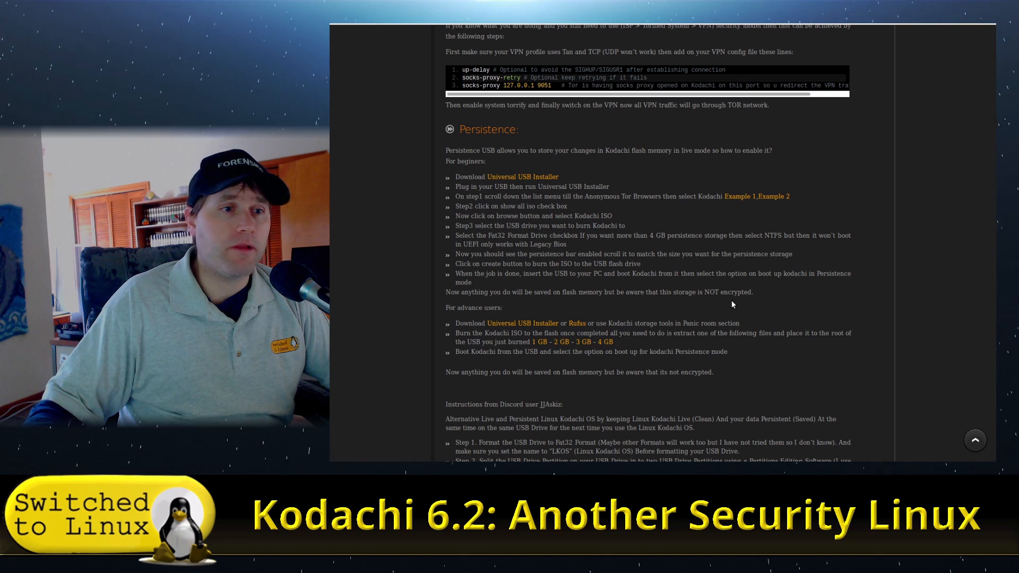
pyautogui.scroll(-3)
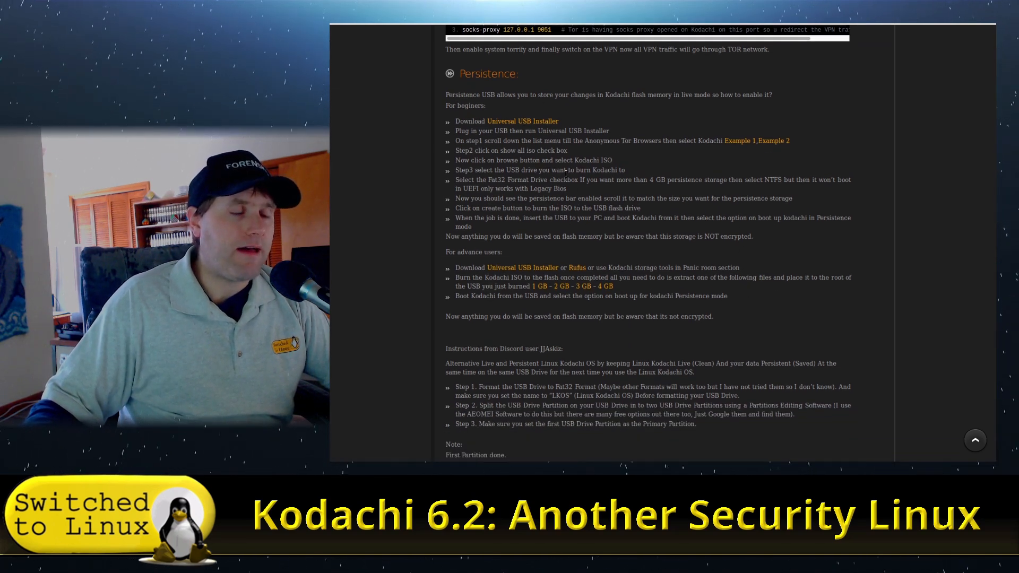
pyautogui.scroll(-3)
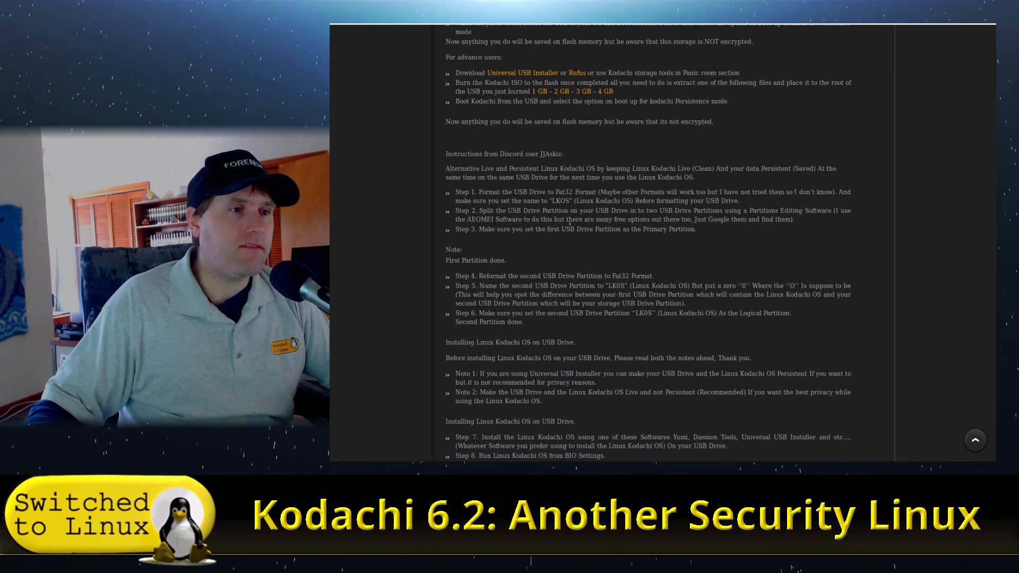
pyautogui.scroll(-3)
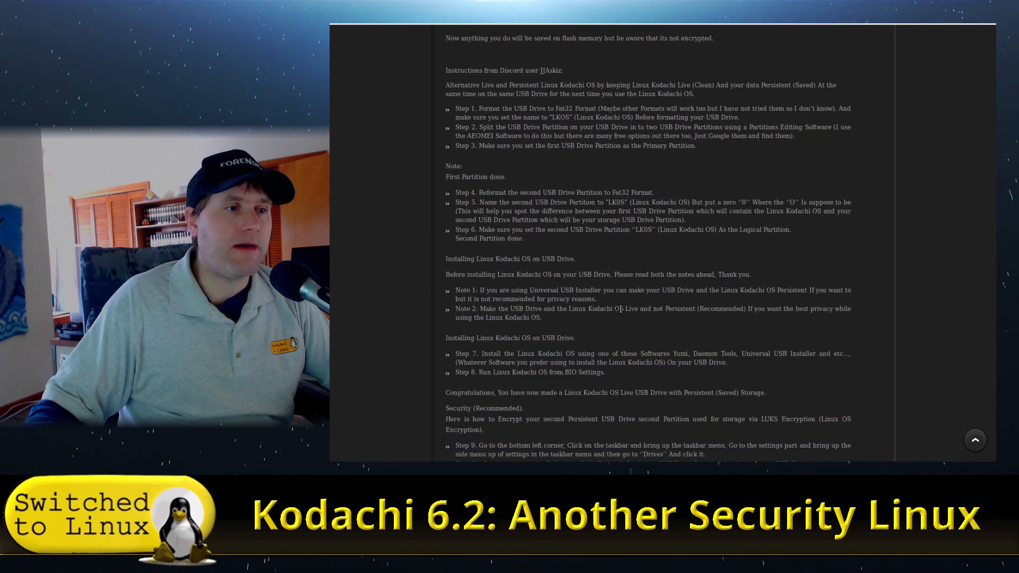
pyautogui.scroll(-3)
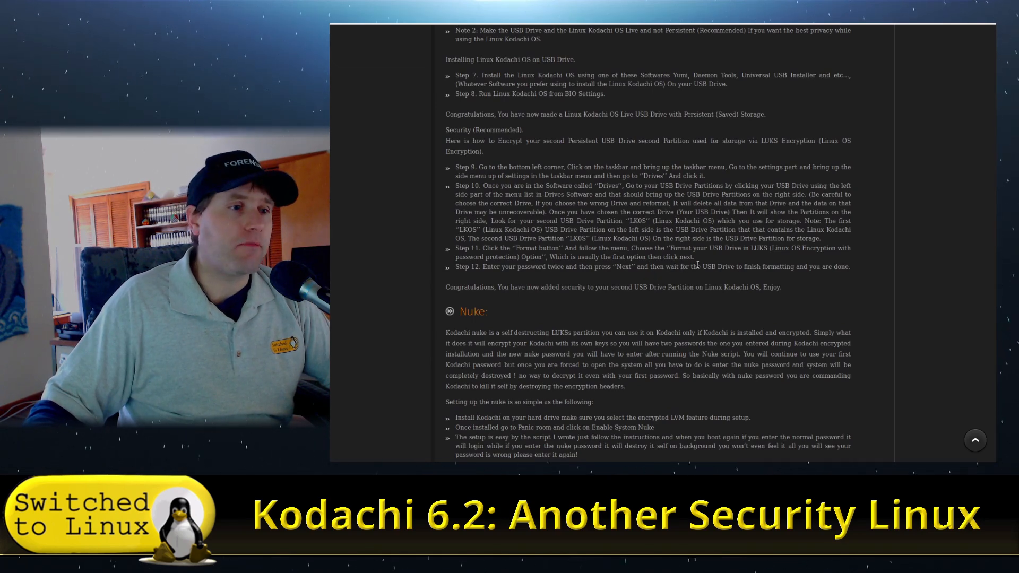
pyautogui.scroll(-3)
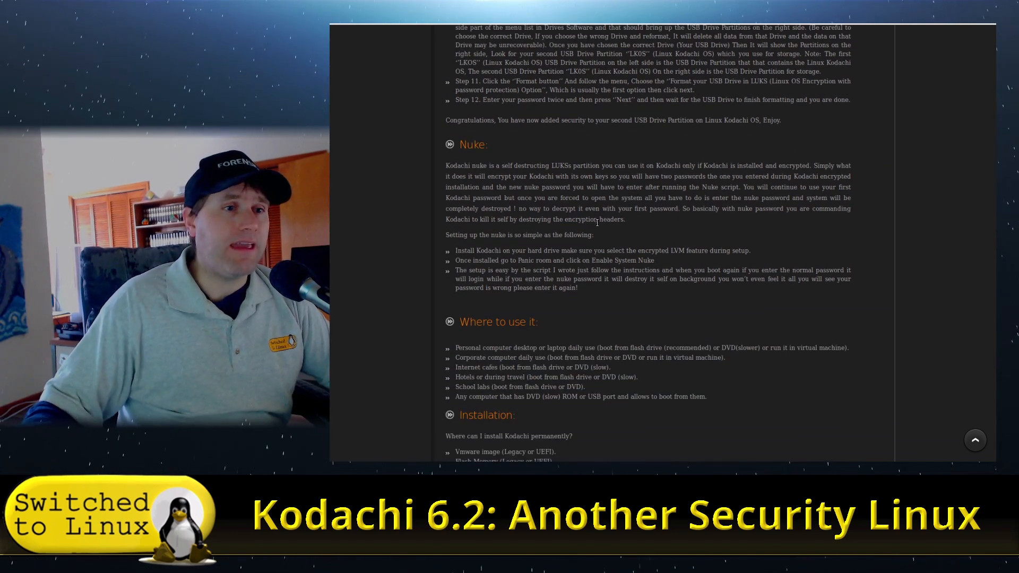
pyautogui.moveTo(495, 164)
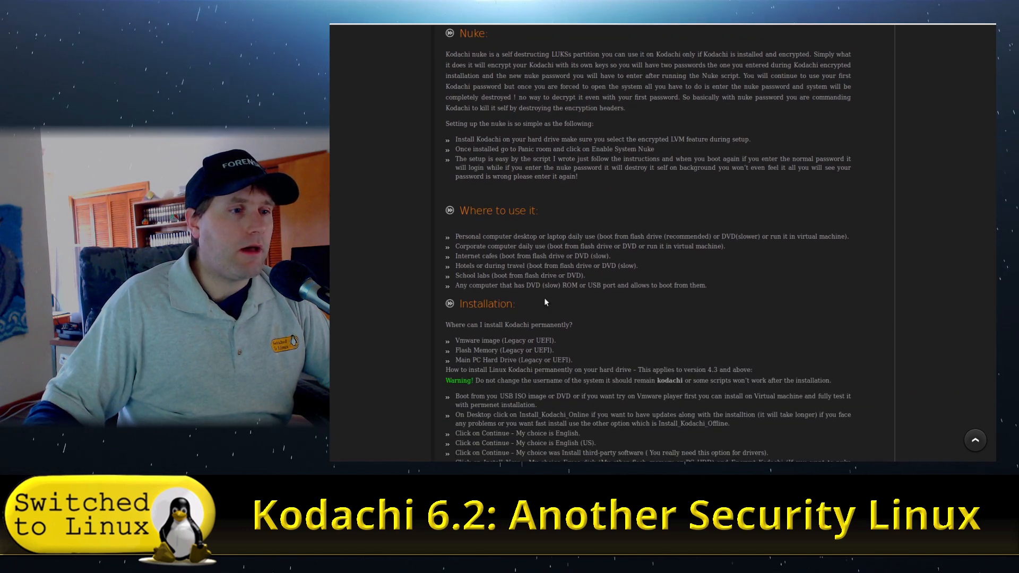
pyautogui.scroll(-3)
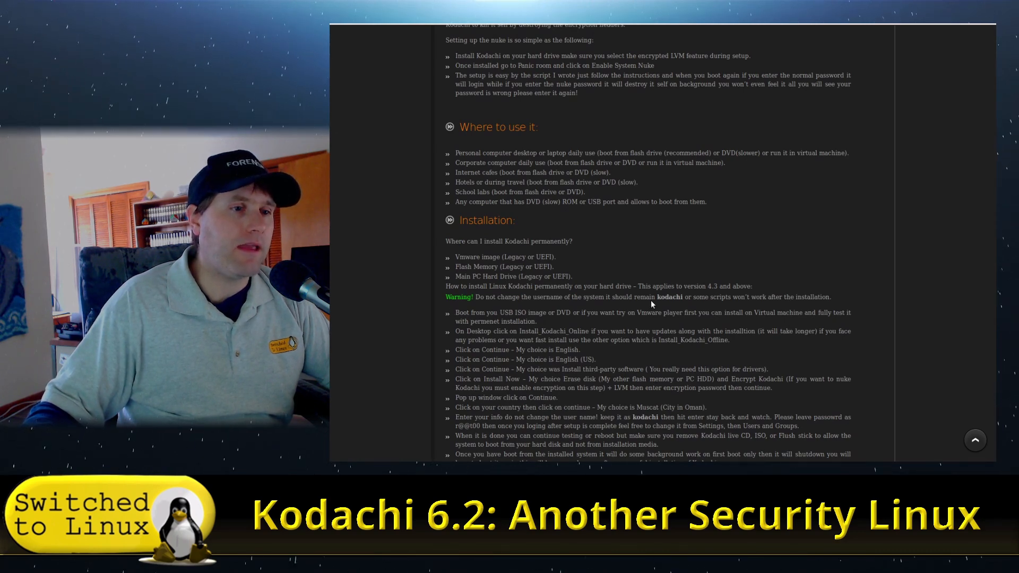
pyautogui.scroll(-3)
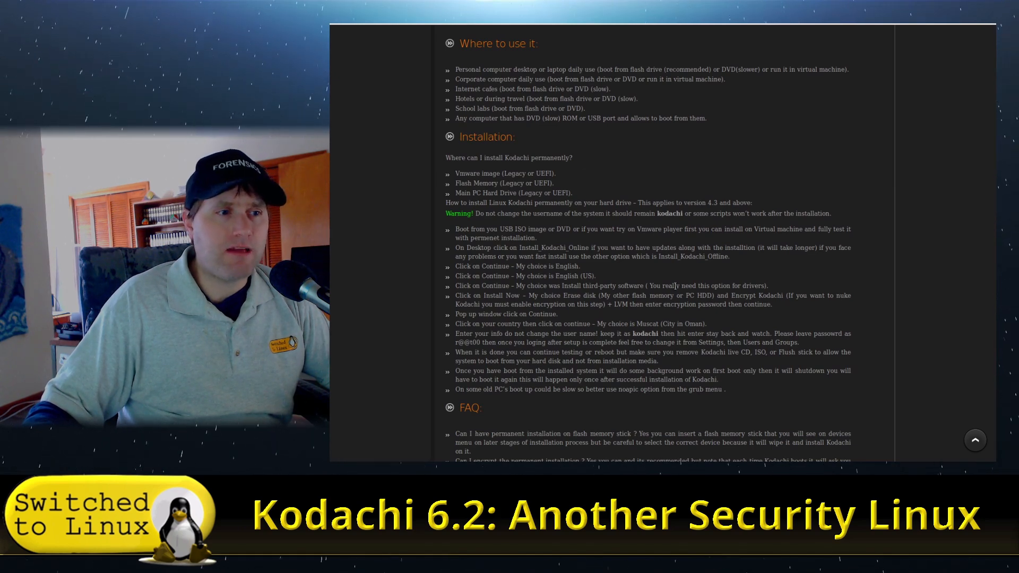
pyautogui.scroll(-3)
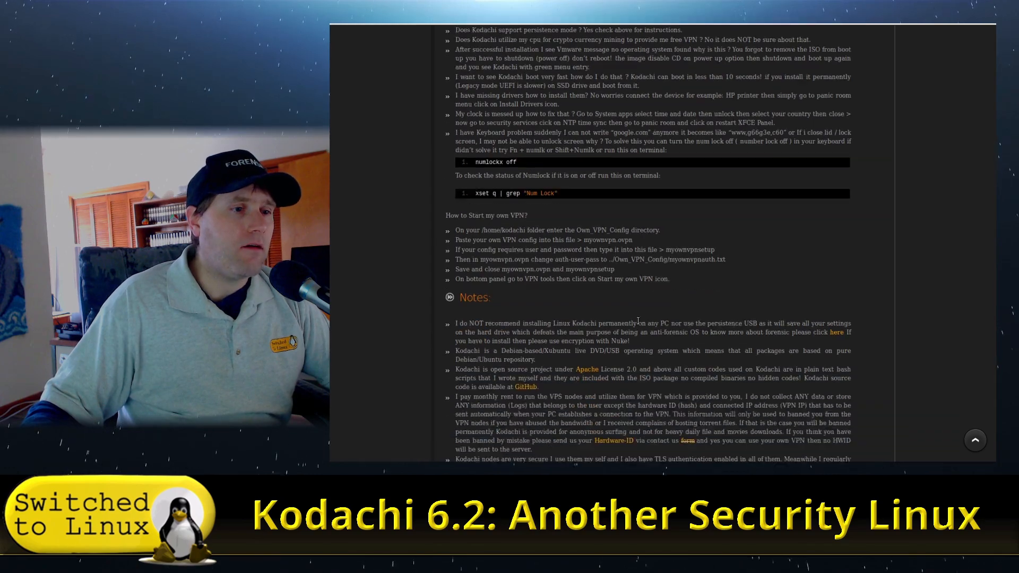
pyautogui.scroll(-3)
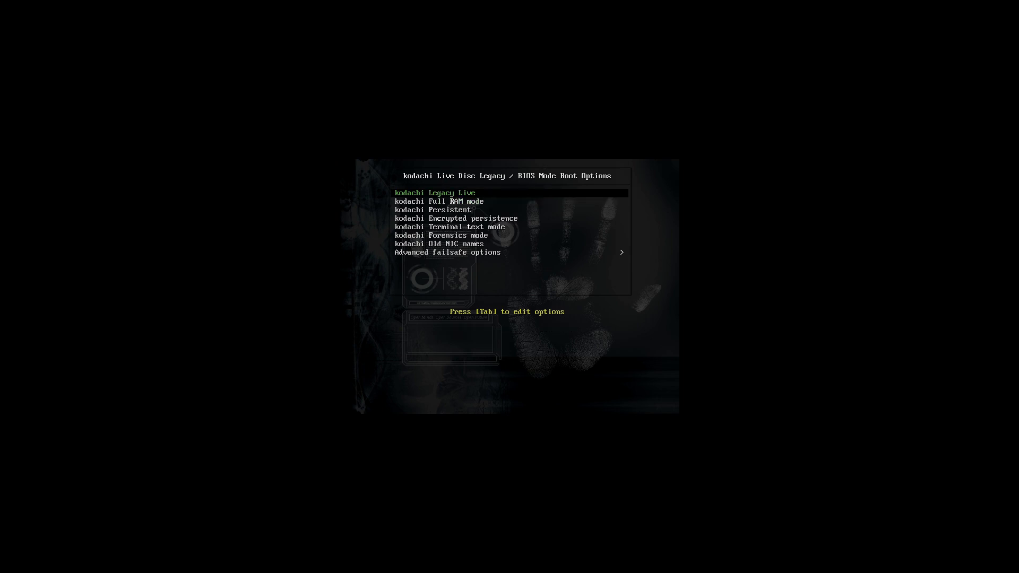
# Browse the Persistent, Terminal text mode, Old NIC names, Encrypted persistence and Full RAM entries.
pyautogui.press('Down')
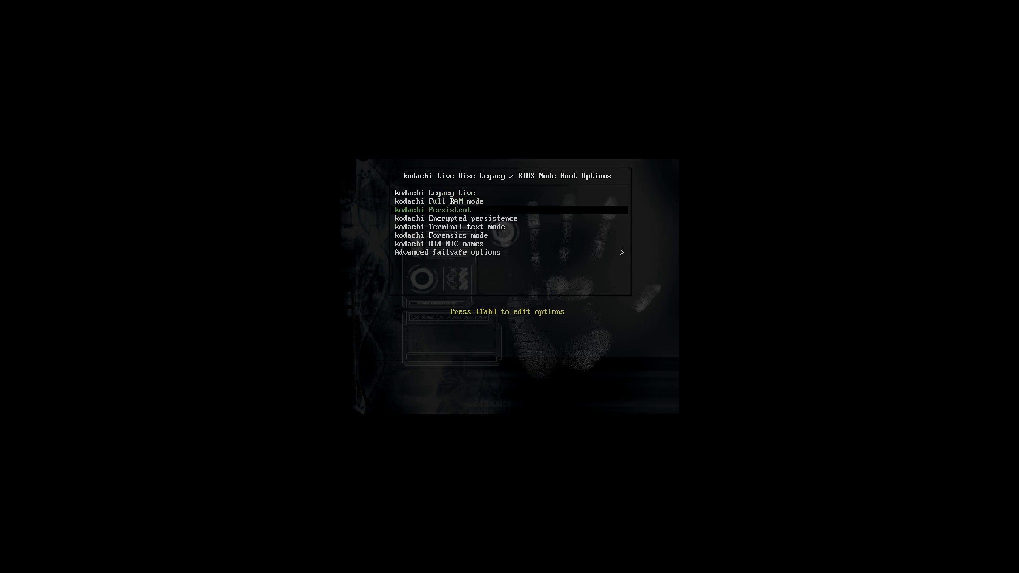
pyautogui.press('Down')
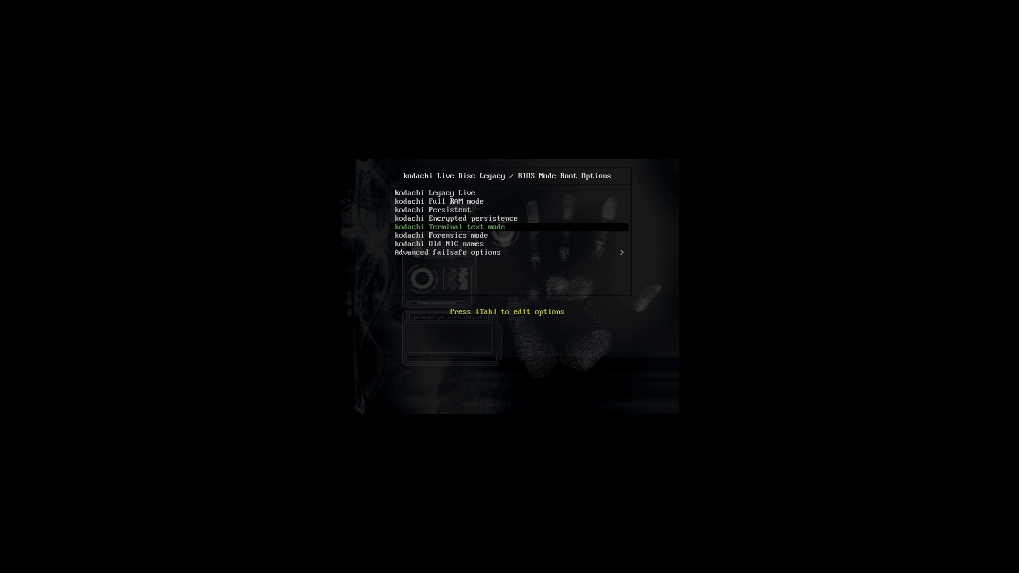
pyautogui.press('Down')
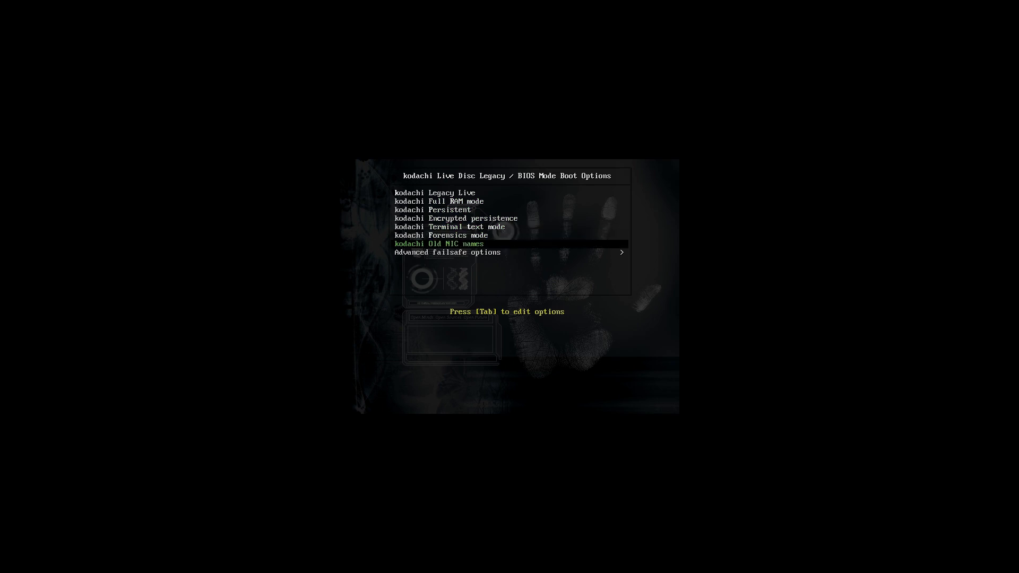
pyautogui.press('Up')
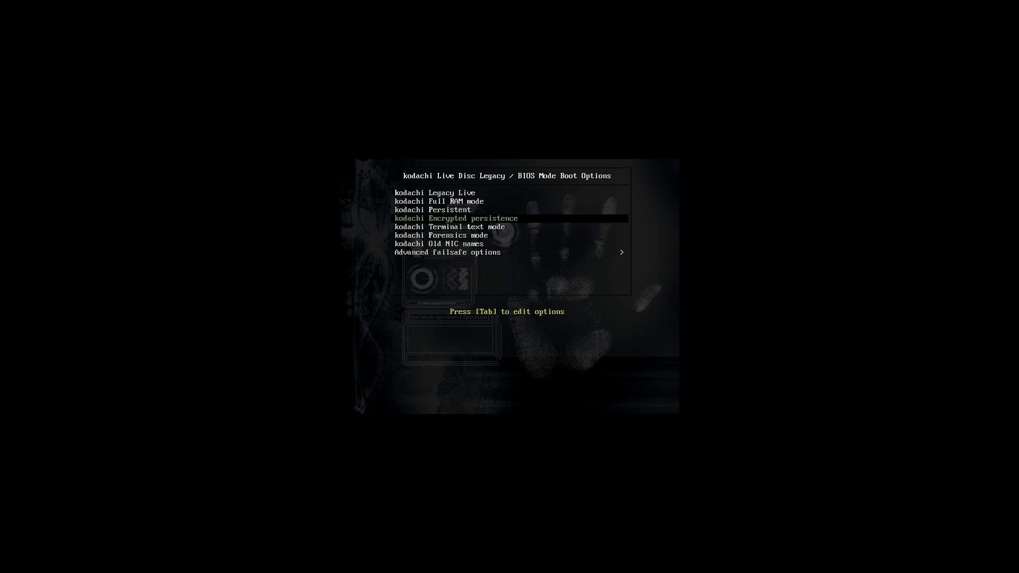
pyautogui.press('Up')
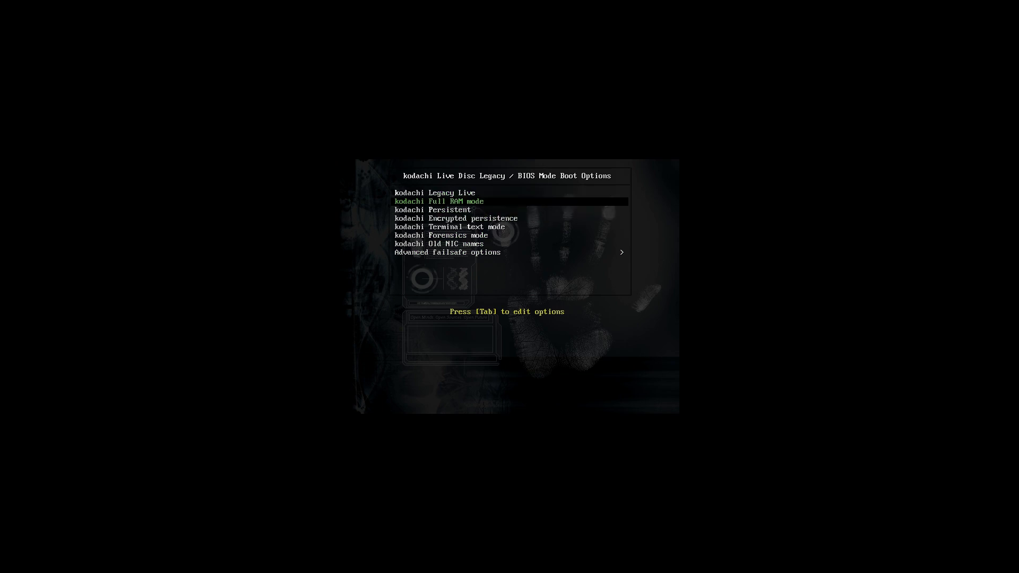
pyautogui.press('Up')
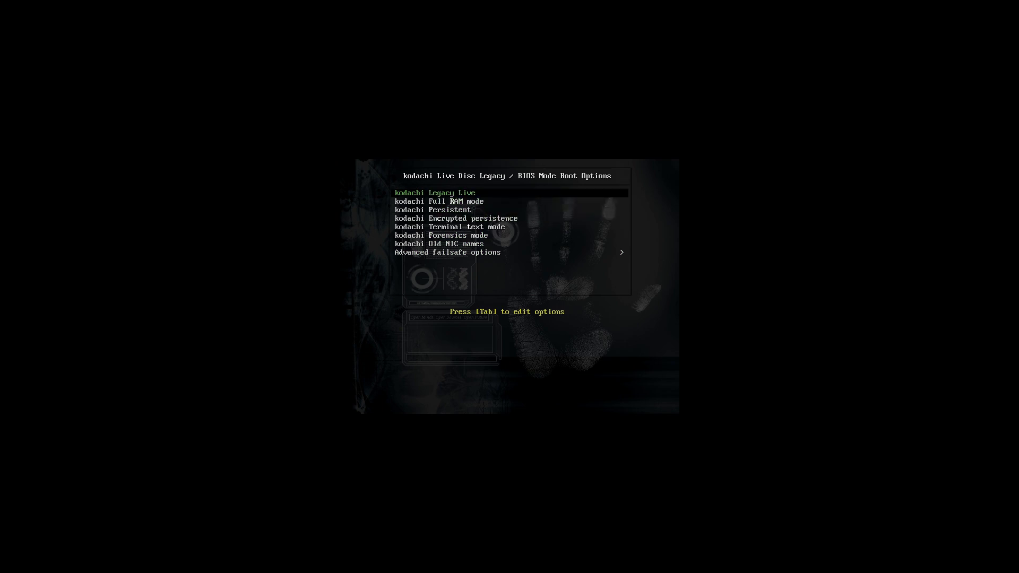
# Revisit the Terminal, Full RAM and Forensics entries, then boot the selected Kodachi mode.
pyautogui.press('Down')
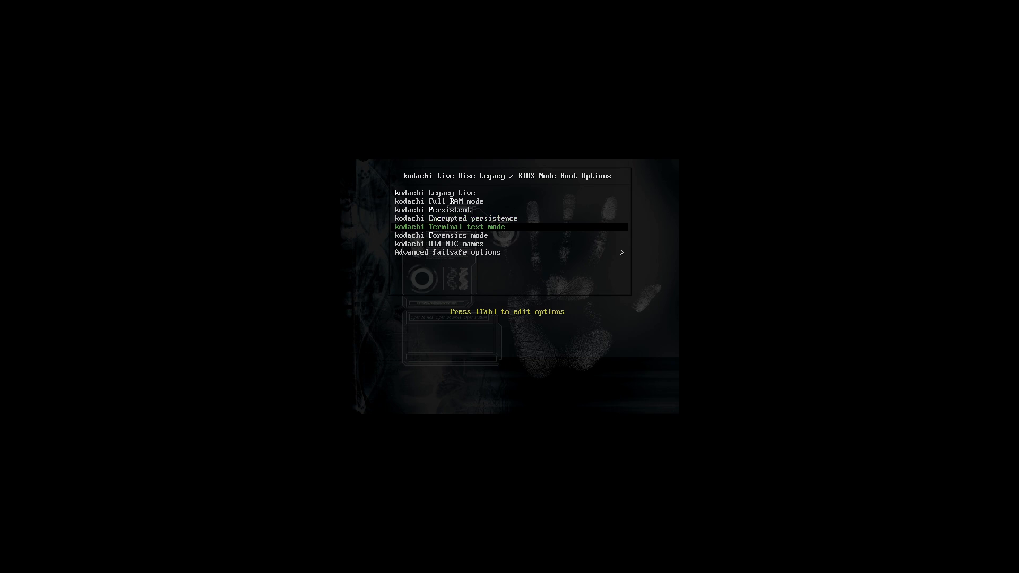
pyautogui.press('up')
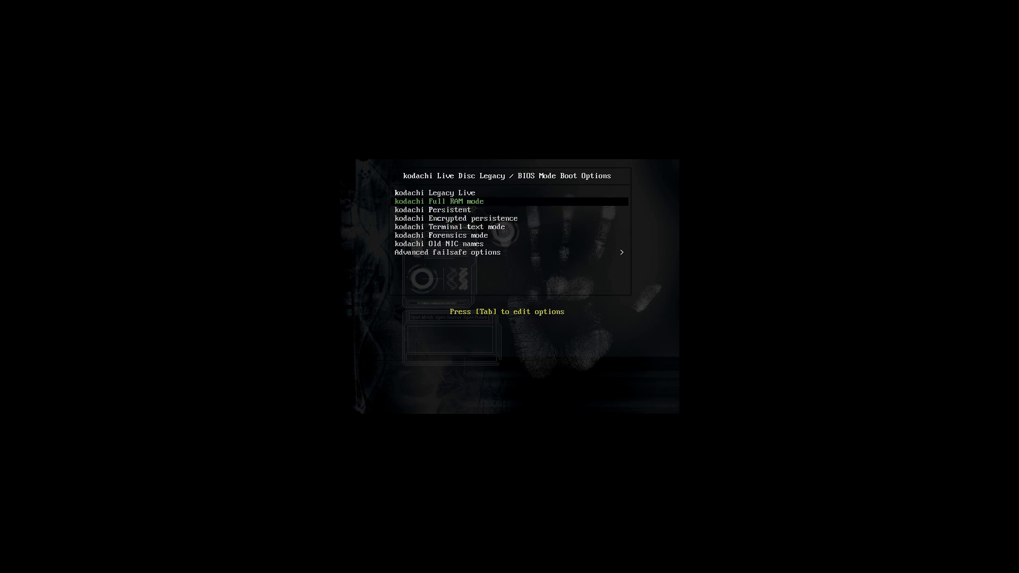
pyautogui.press('down')
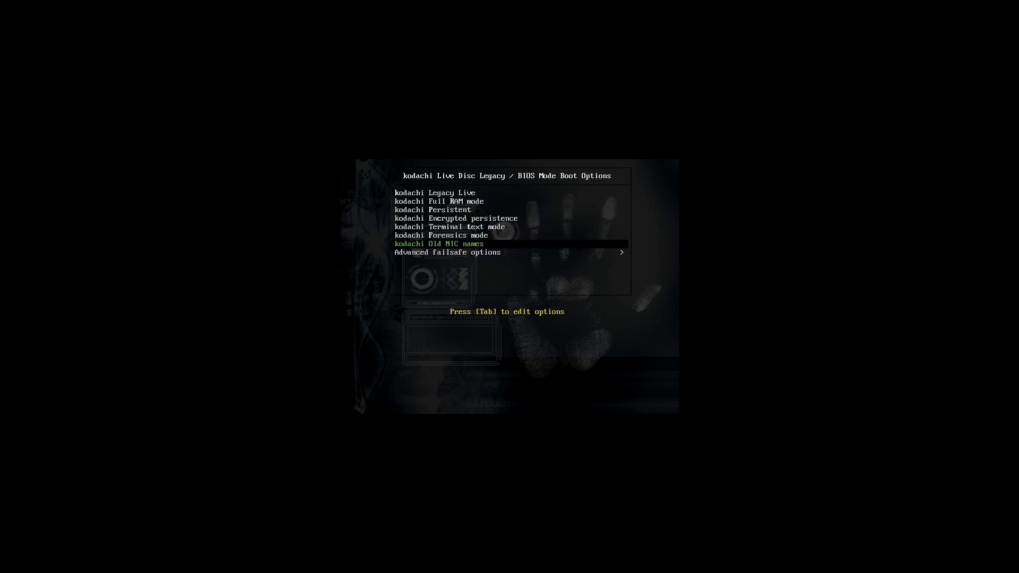
pyautogui.press('Up')
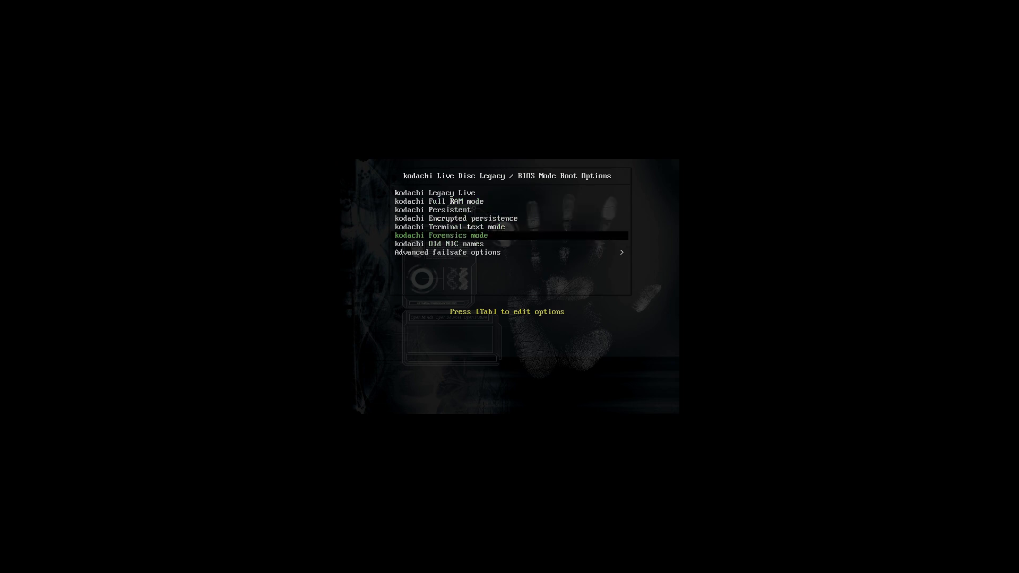
pyautogui.press('Up')
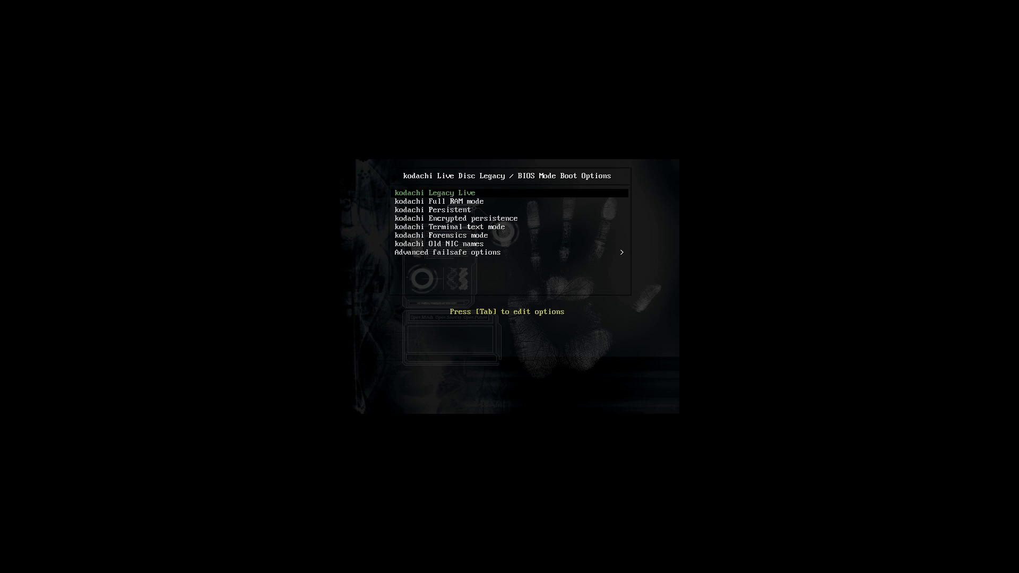
pyautogui.press('Down')
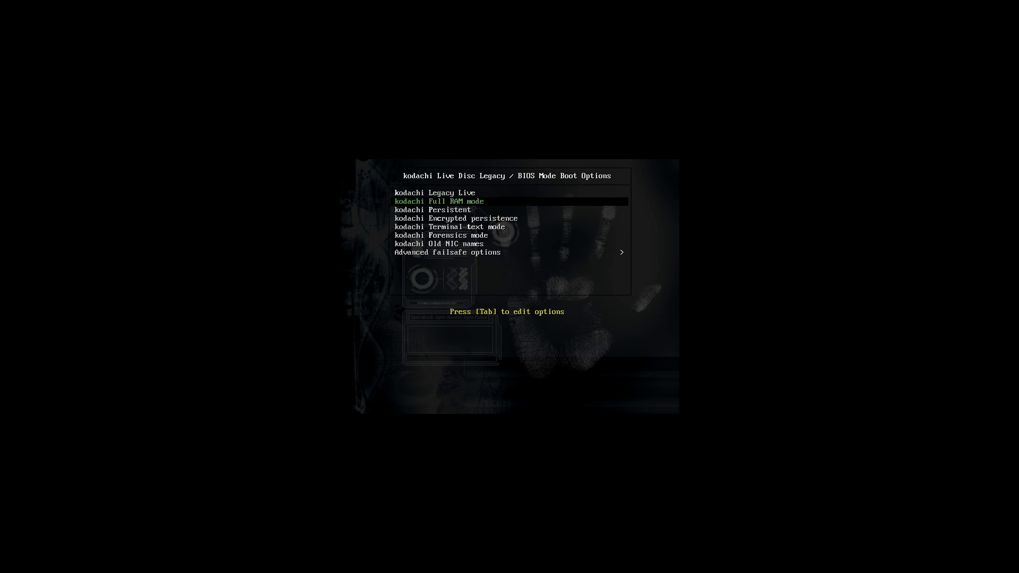
pyautogui.press('Up')
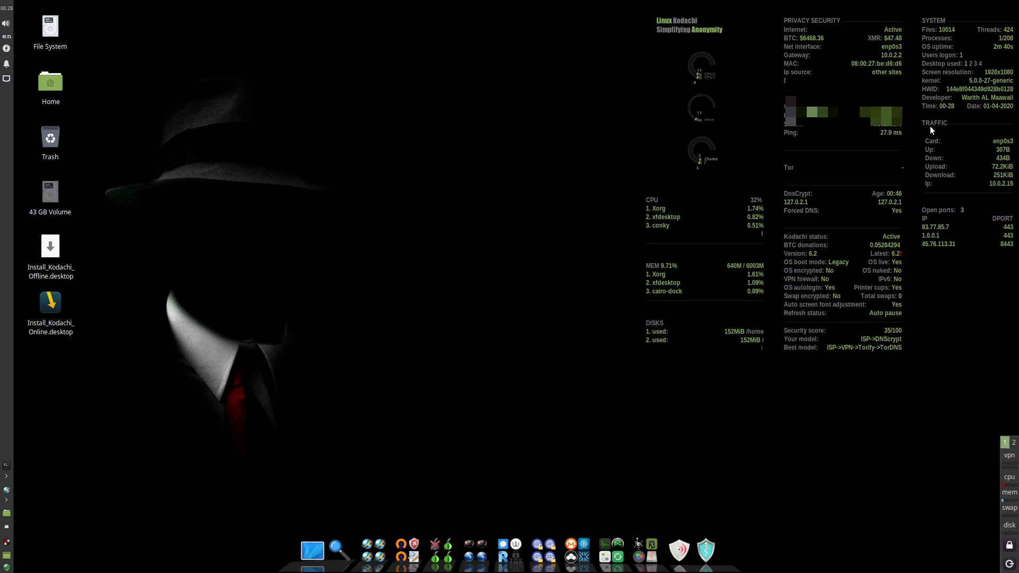
pyautogui.moveTo(384, 275)
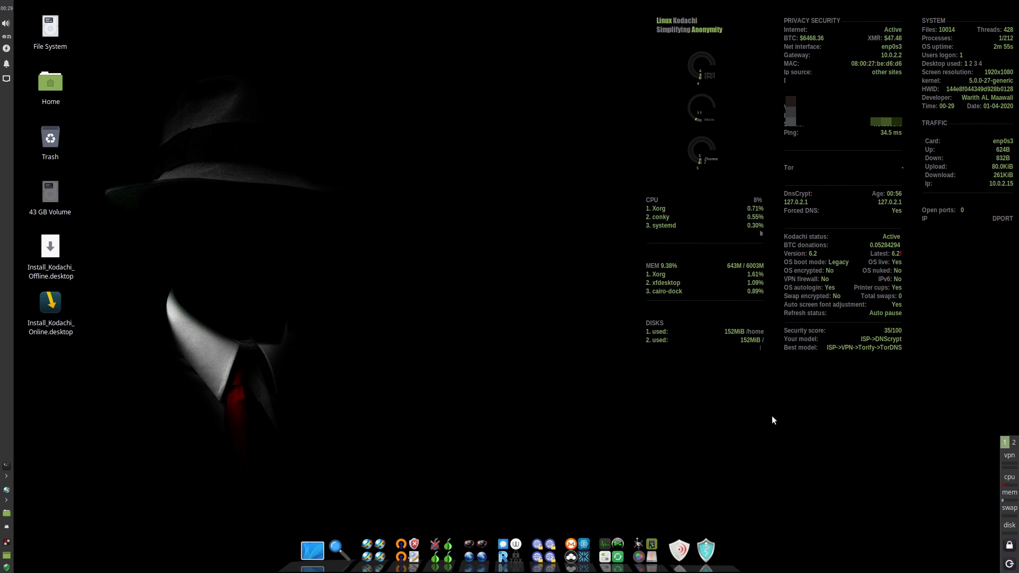
pyautogui.moveTo(779, 390)
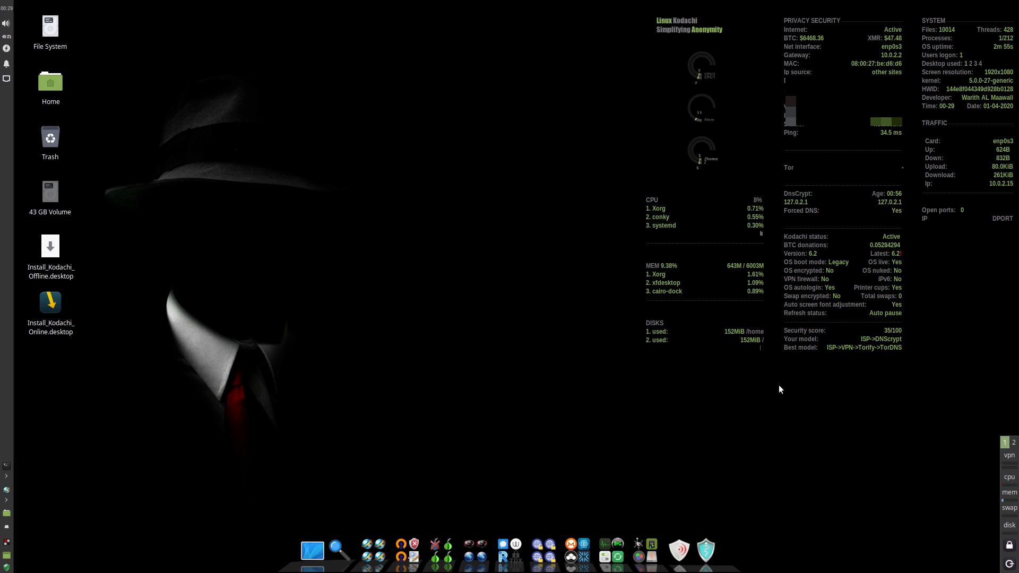
pyautogui.moveTo(606, 336)
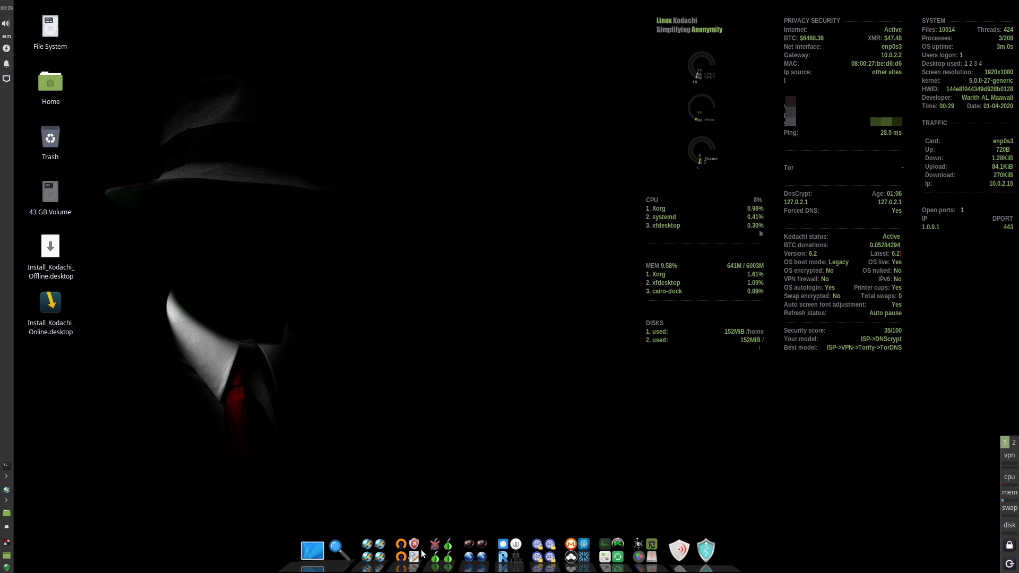
pyautogui.click(414, 553)
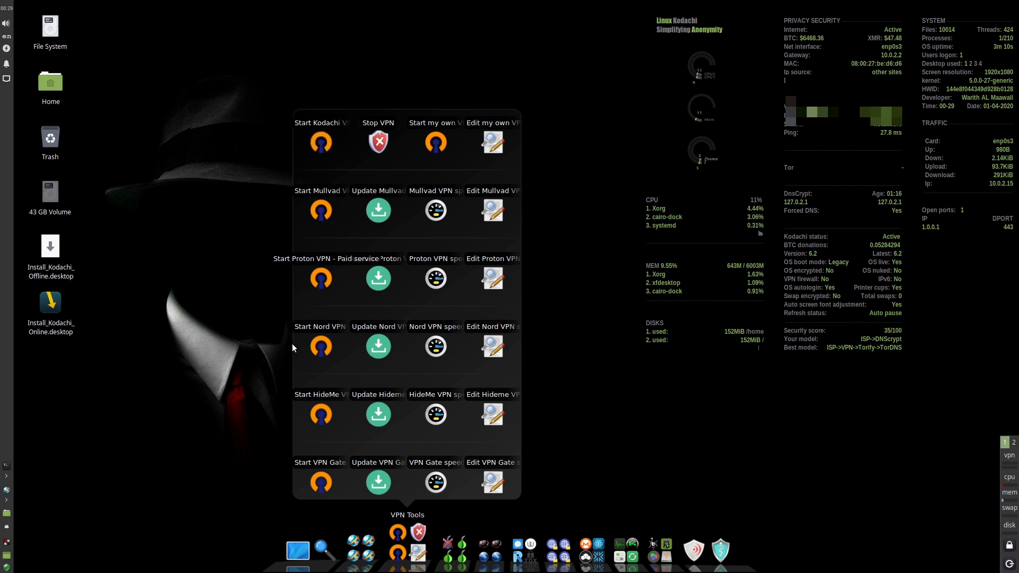
pyautogui.moveTo(319, 481)
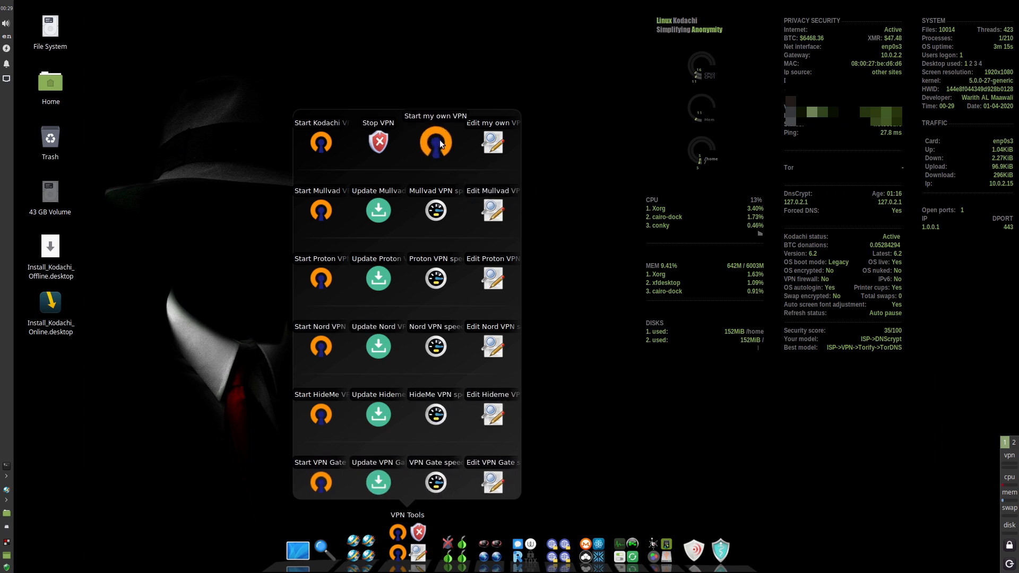
pyautogui.moveTo(493, 141)
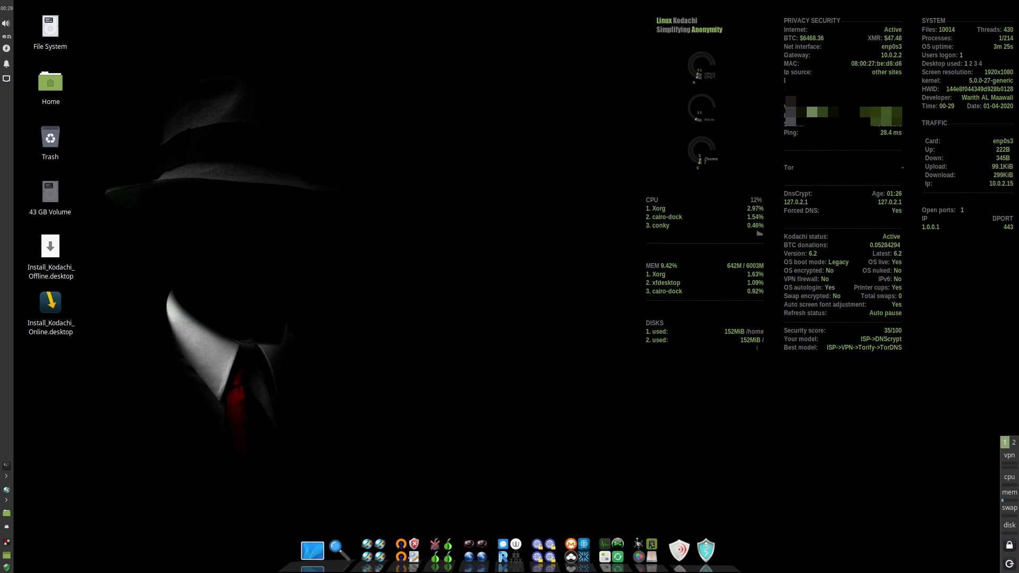
# Start Kodachi VPN from the VPN Tools dock group.
pyautogui.click(1010, 455)
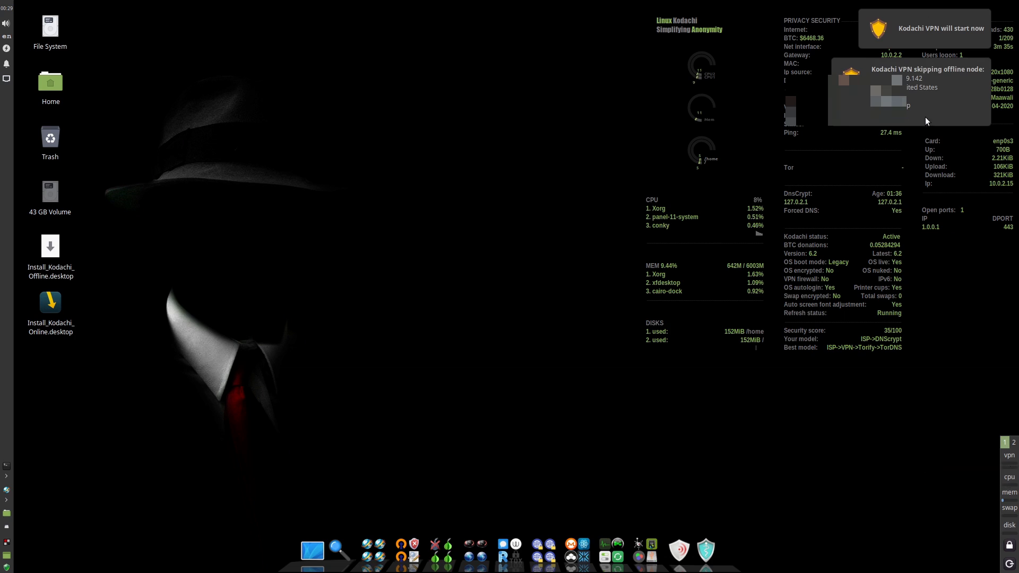
pyautogui.moveTo(952, 389)
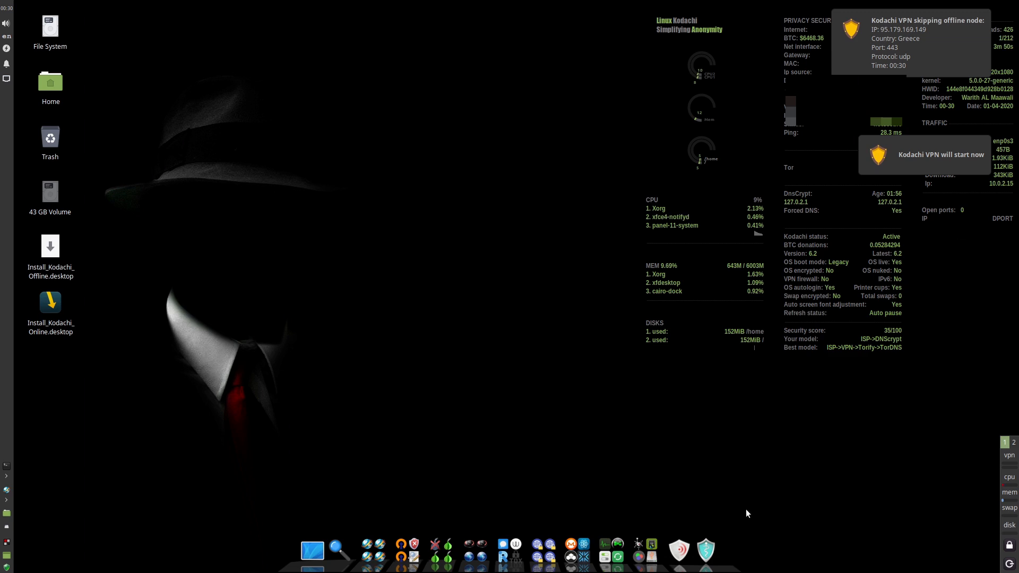
pyautogui.moveTo(472, 551)
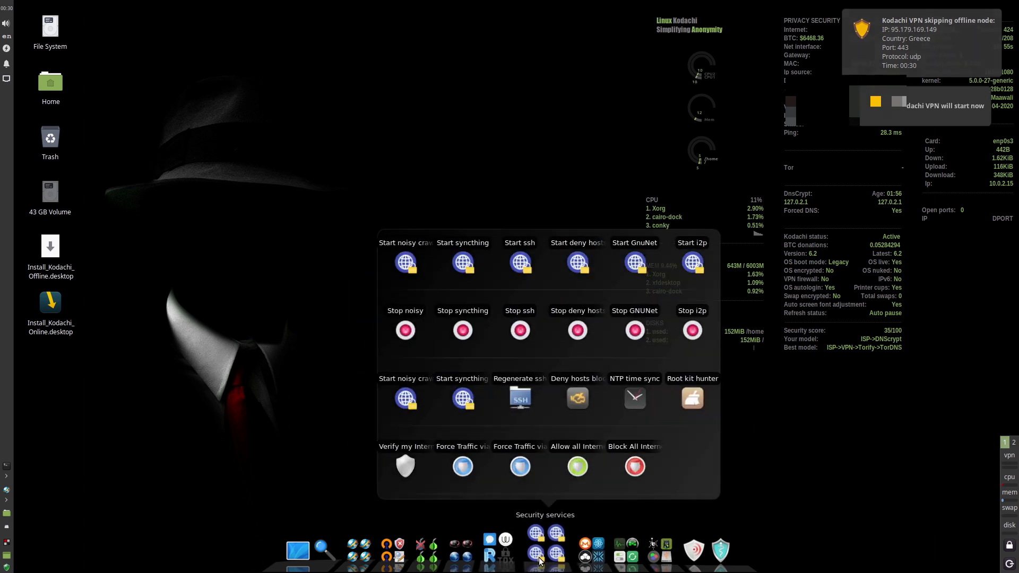
# Browse the Security services and Tor Tools dock groups, then close Tor Tools.
pyautogui.click(435, 553)
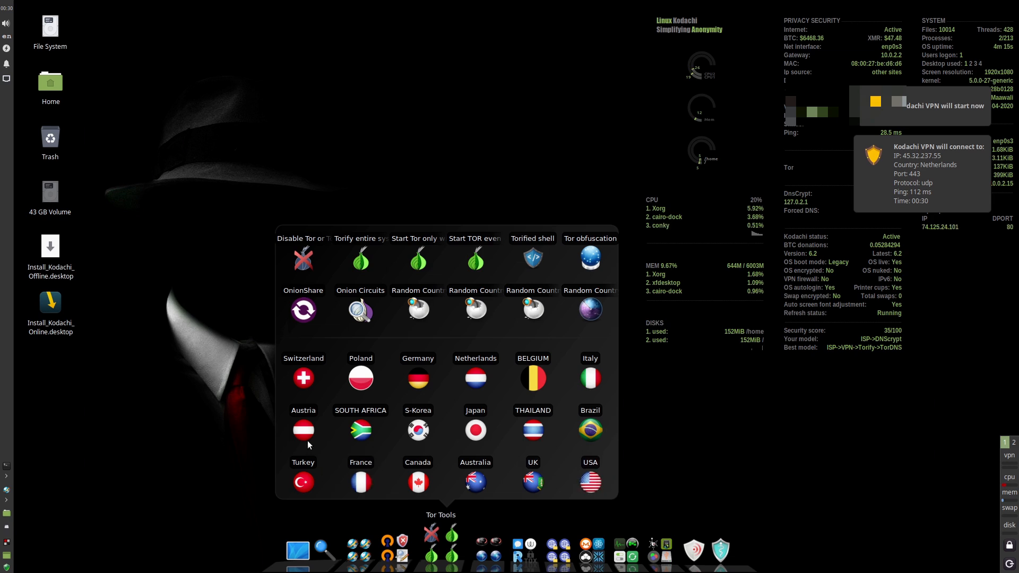
pyautogui.moveTo(576, 472)
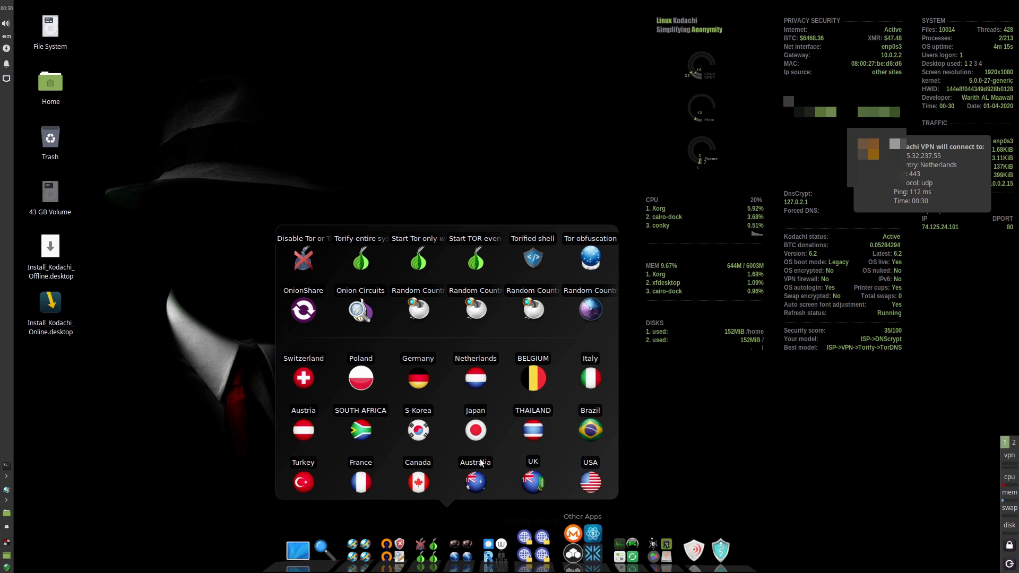
pyautogui.click(589, 481)
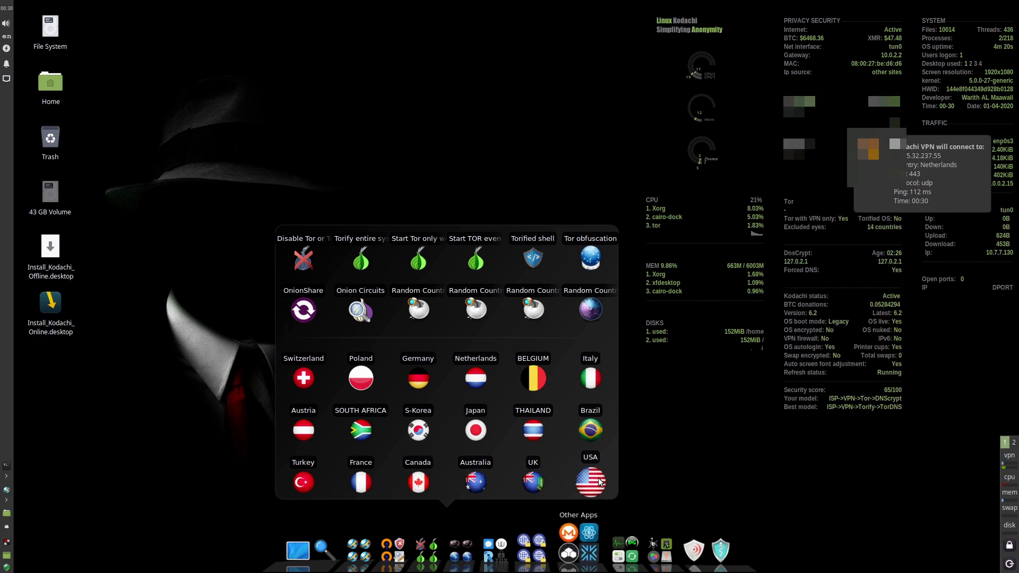
pyautogui.click(589, 481)
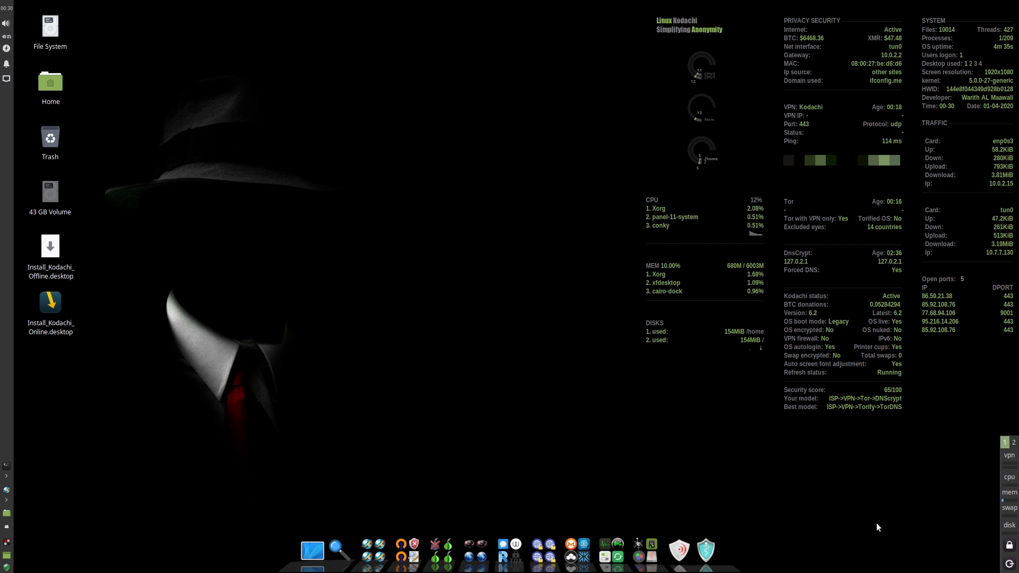
pyautogui.moveTo(752, 484)
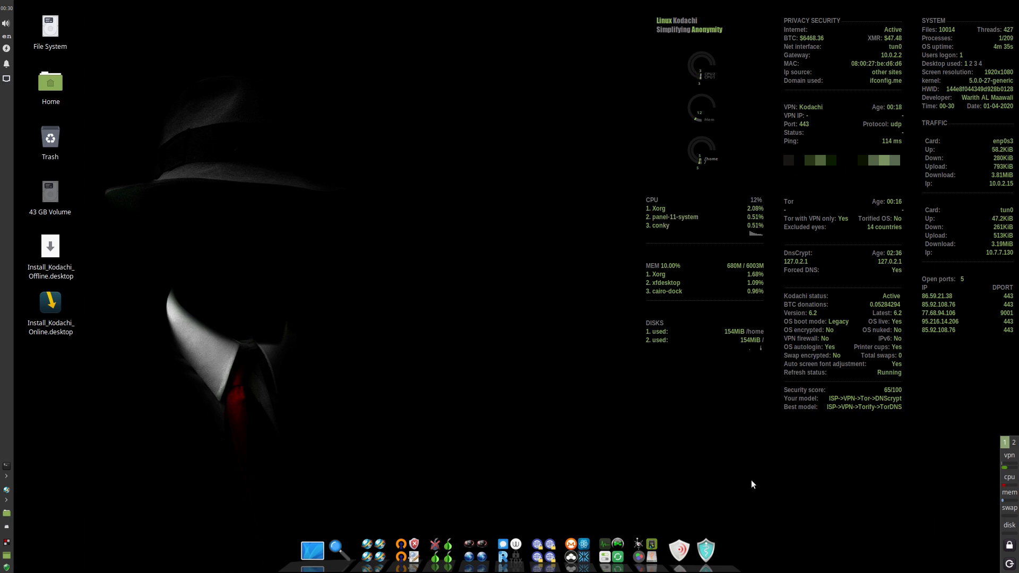
pyautogui.moveTo(857, 401)
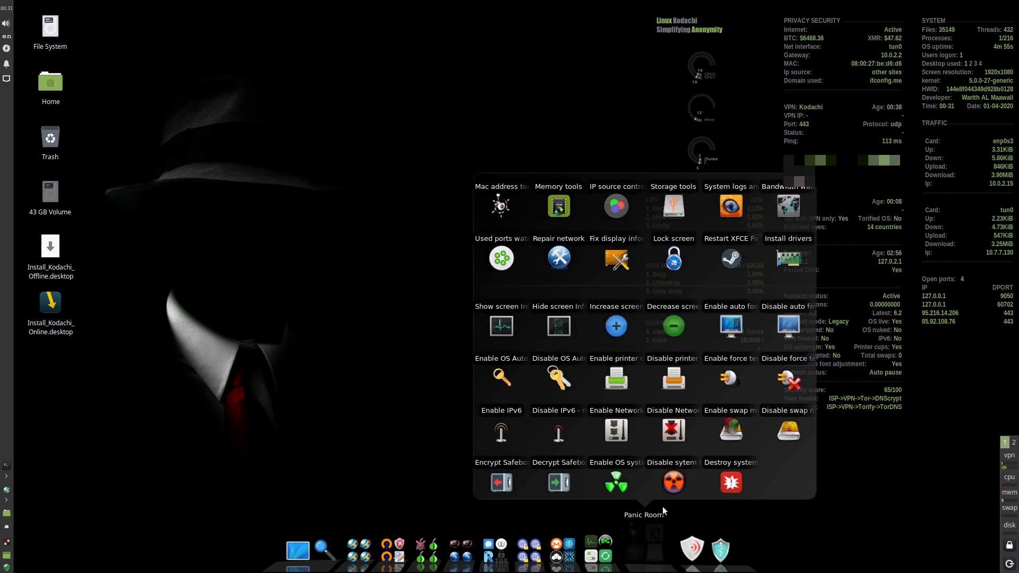
pyautogui.moveTo(730, 206)
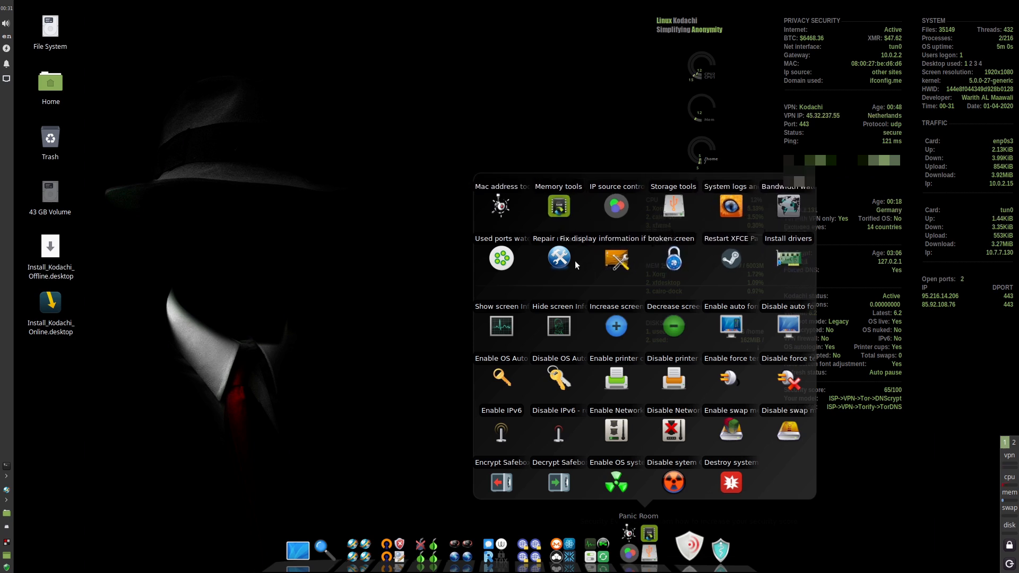
pyautogui.moveTo(558, 206)
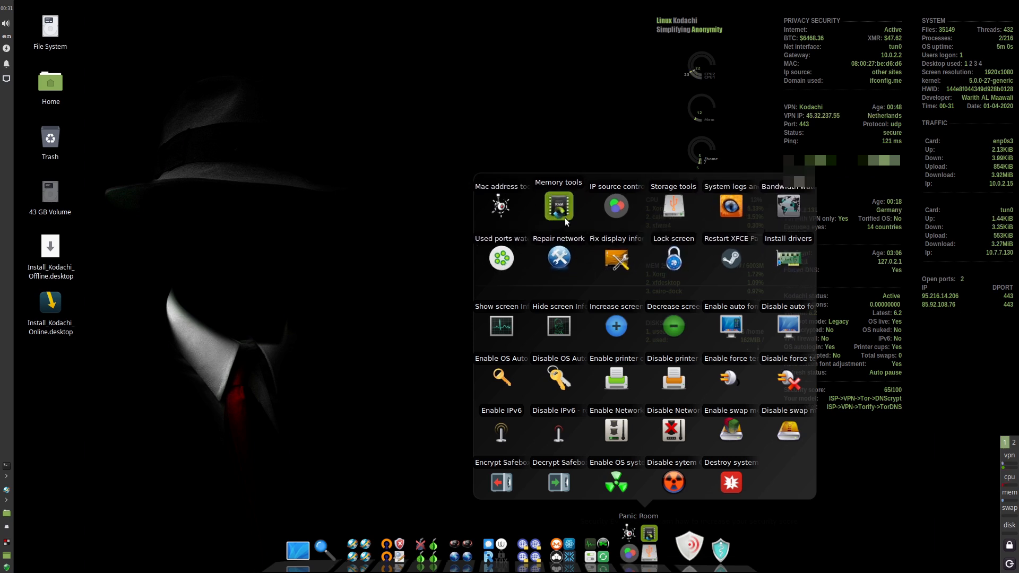
pyautogui.moveTo(558, 326)
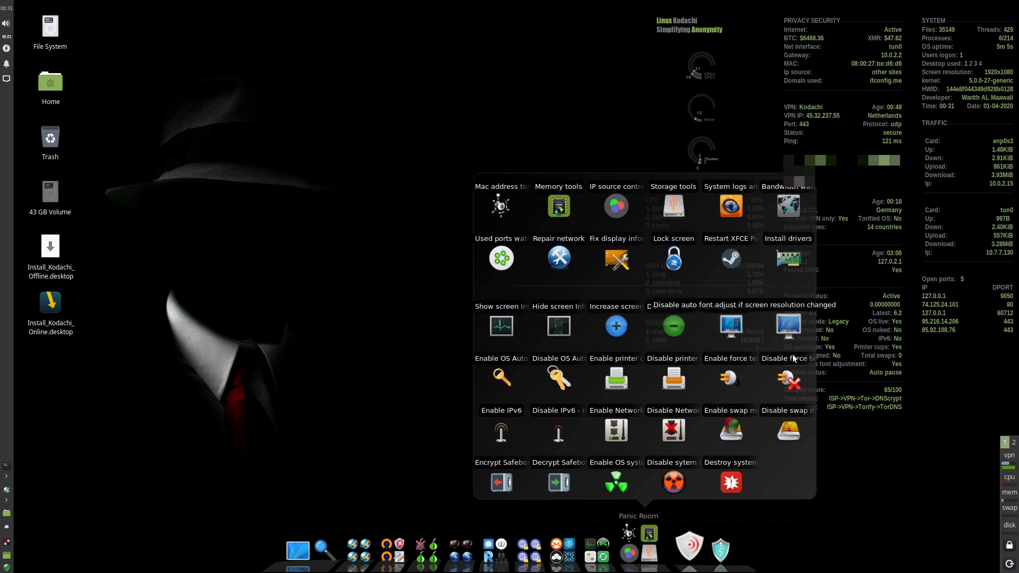
pyautogui.moveTo(558, 325)
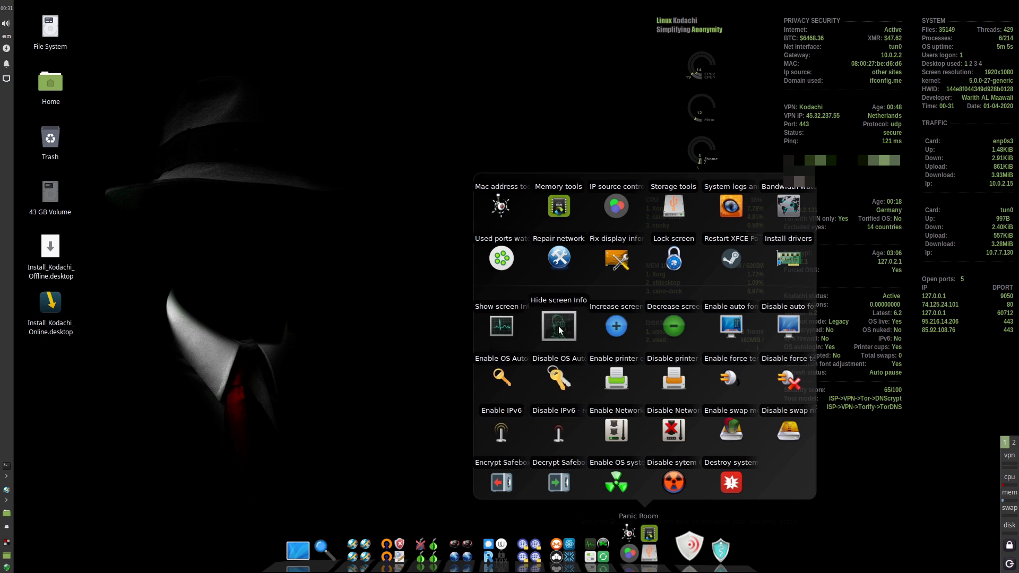
# Run 'Hide screen Info' from the Panic Room dock group.
pyautogui.click(558, 325)
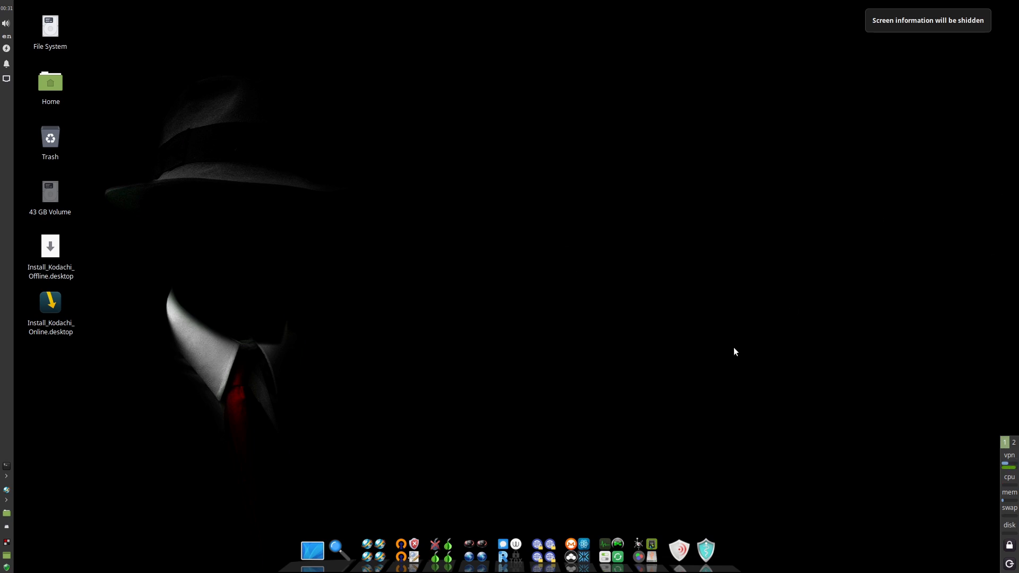
pyautogui.moveTo(395, 366)
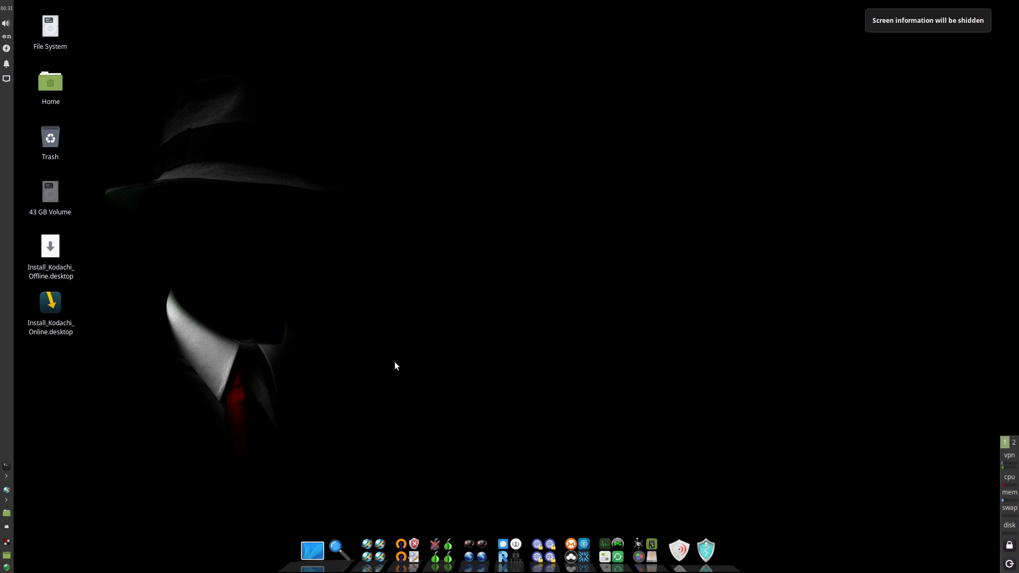
pyautogui.click(583, 556)
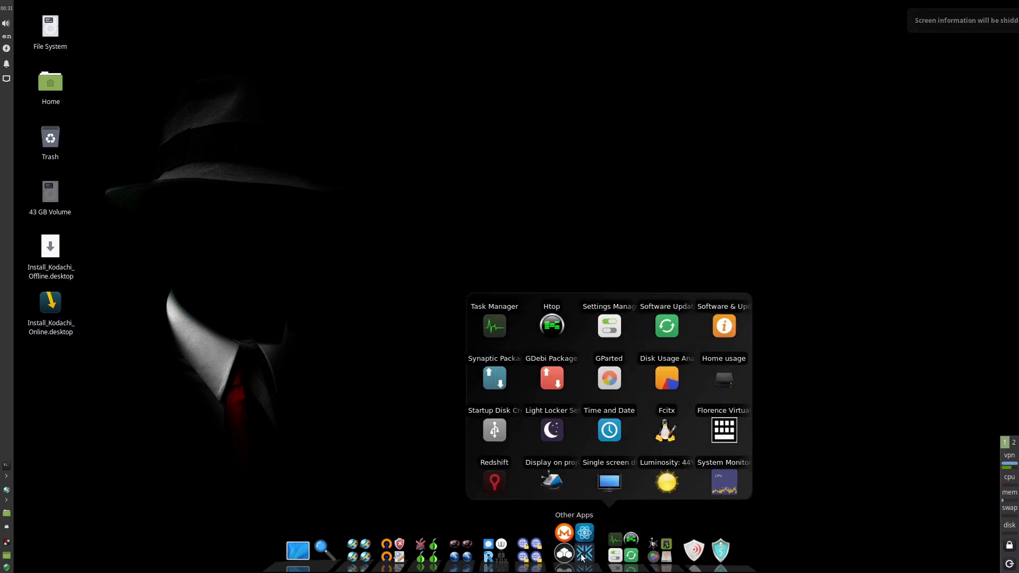
pyautogui.click(580, 556)
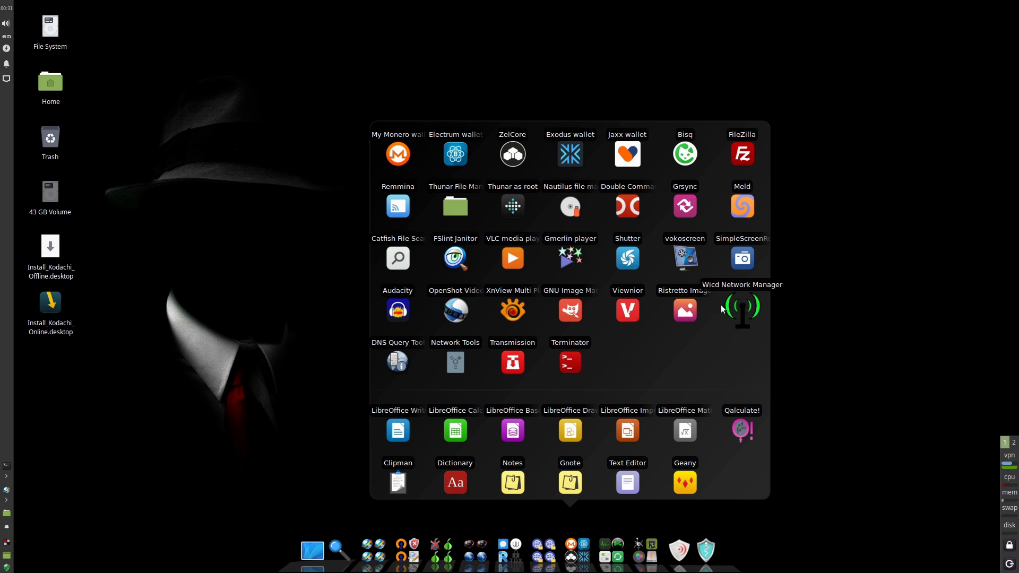
pyautogui.moveTo(512, 363)
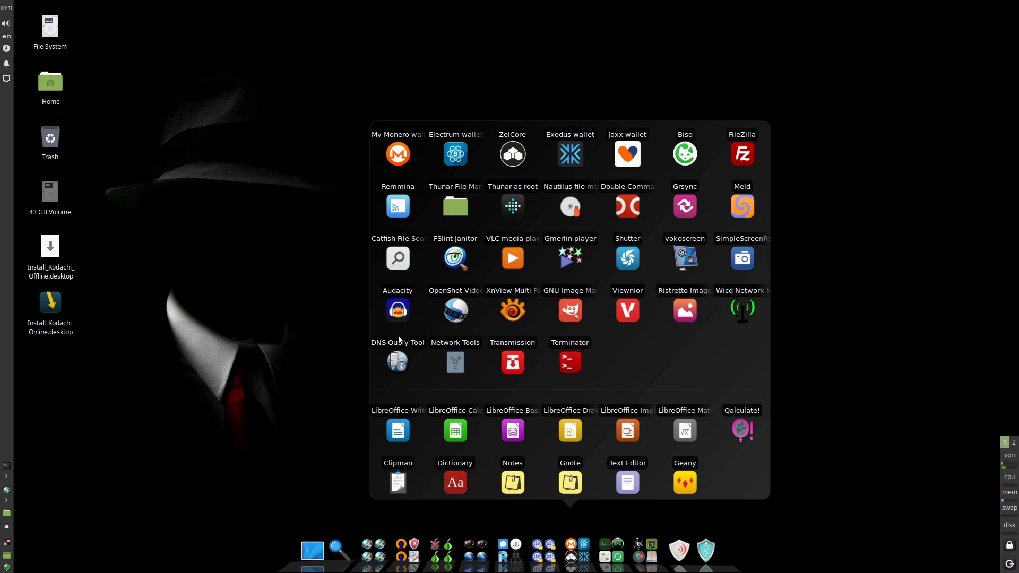
pyautogui.moveTo(512, 206)
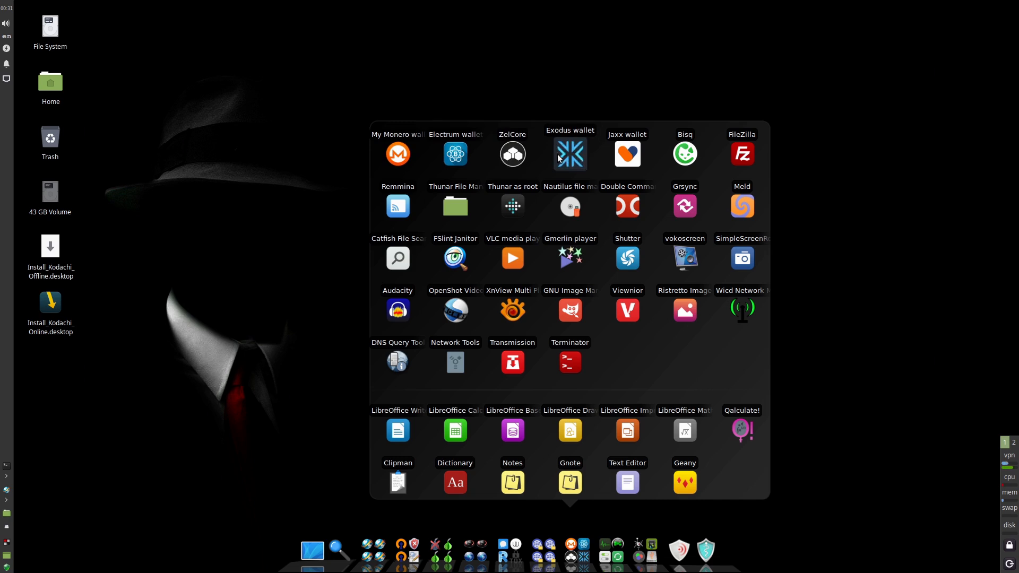
pyautogui.moveTo(481, 161)
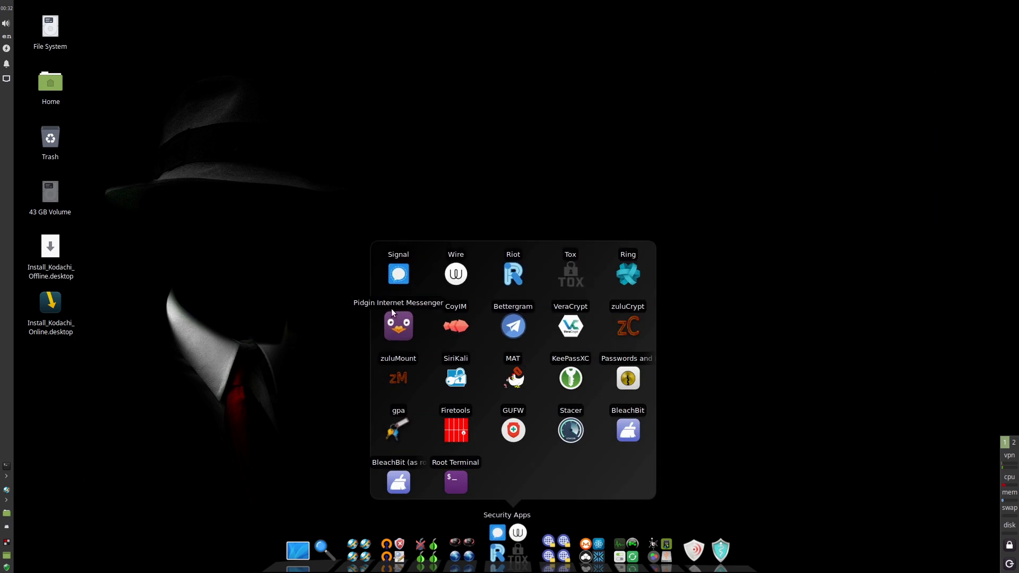
pyautogui.moveTo(513, 326)
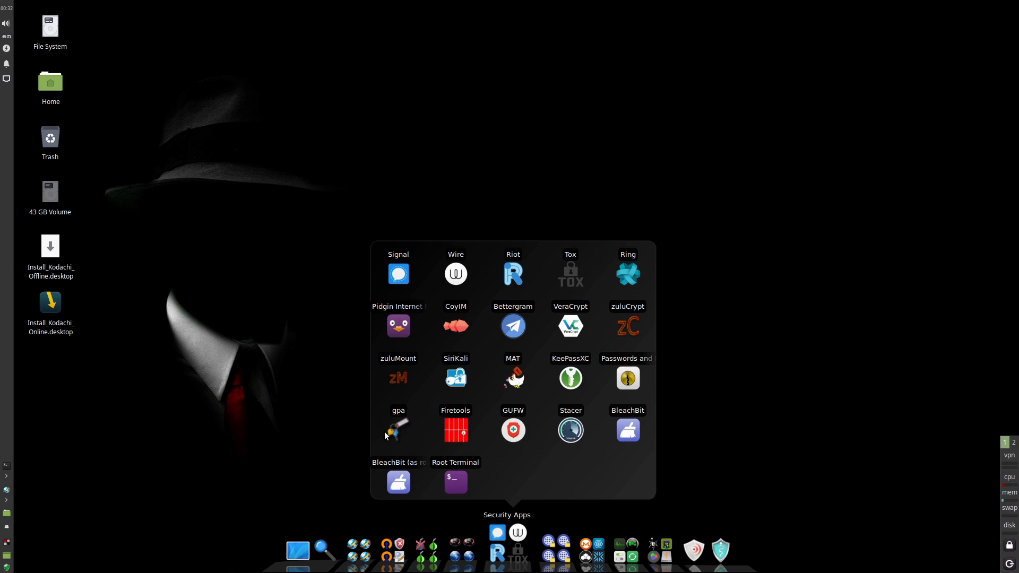
pyautogui.moveTo(398, 274)
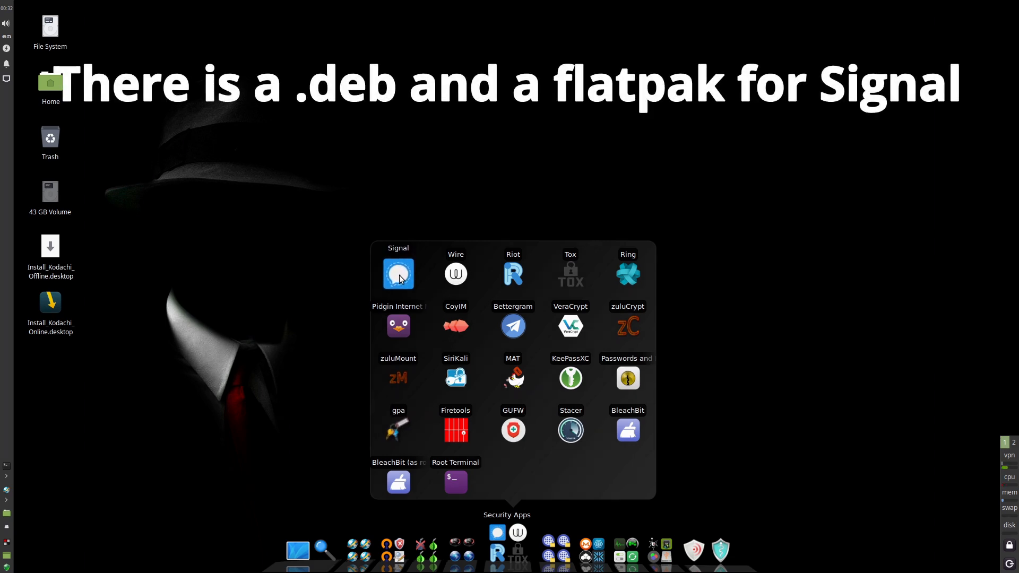
pyautogui.moveTo(513, 326)
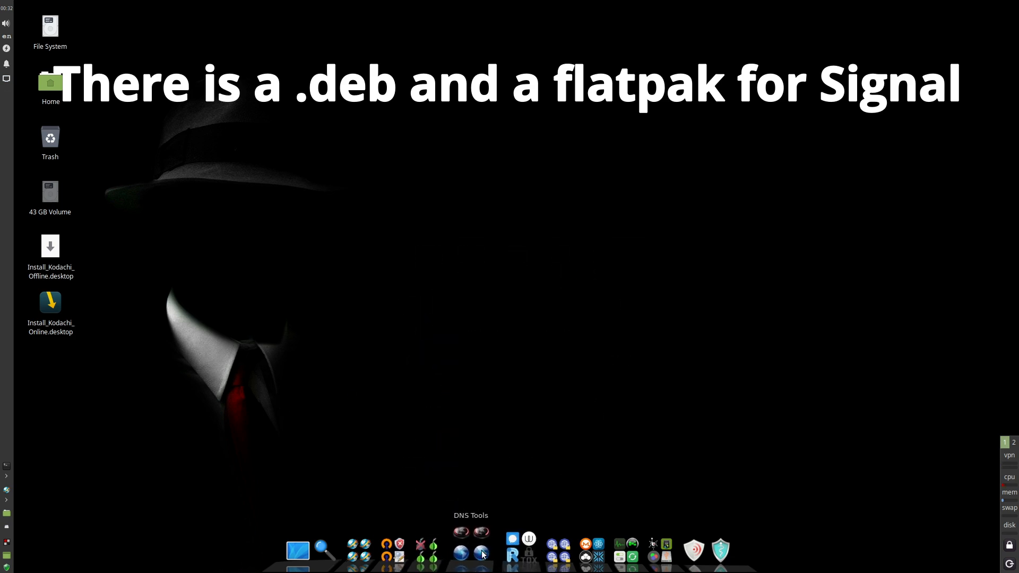
# Open the DNS Tools dock group listing Tor DNS, DNS-Crypt and public resolvers.
pyautogui.click(470, 550)
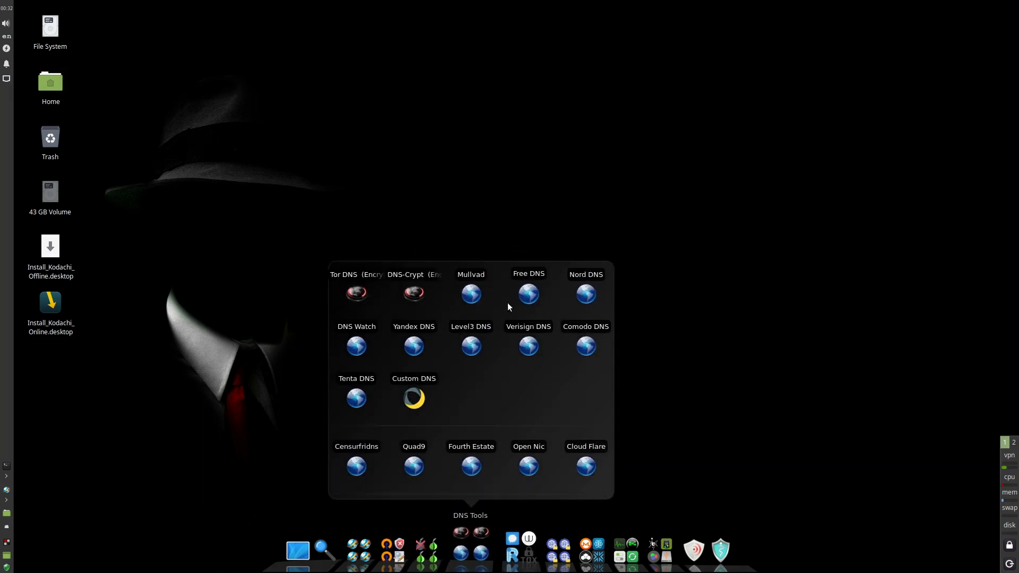
pyautogui.moveTo(356, 294)
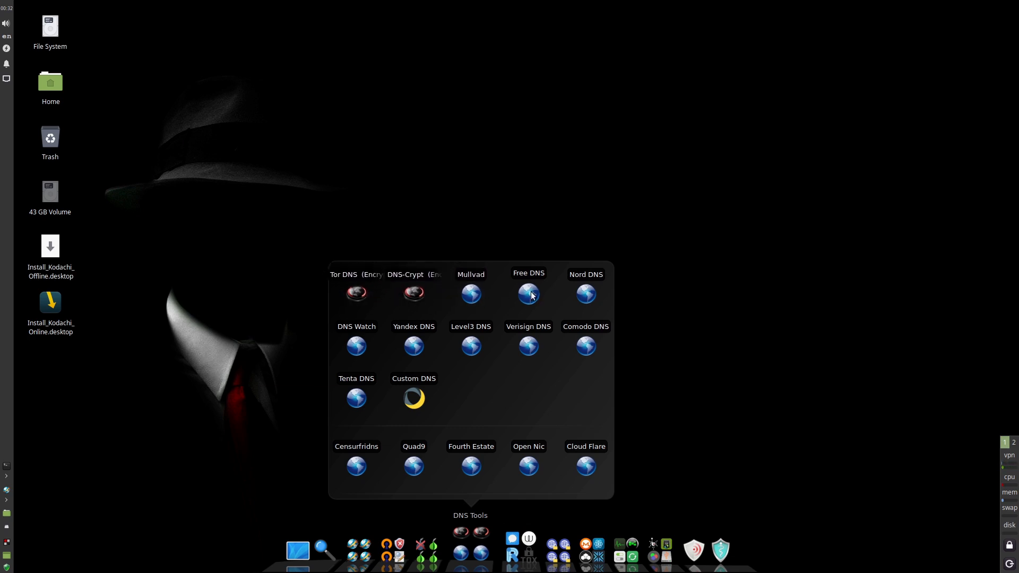
pyautogui.moveTo(356, 347)
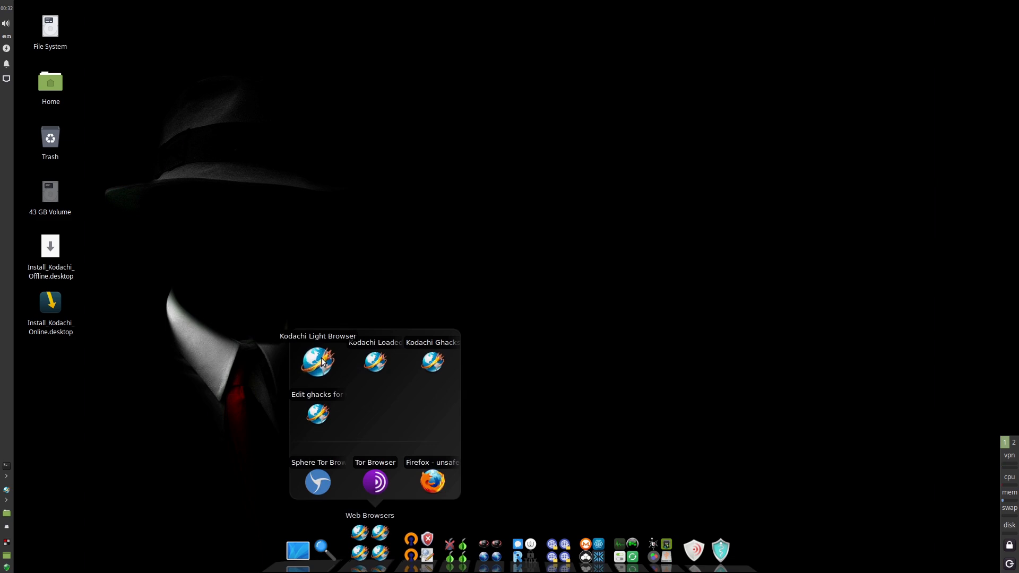
pyautogui.moveTo(432, 362)
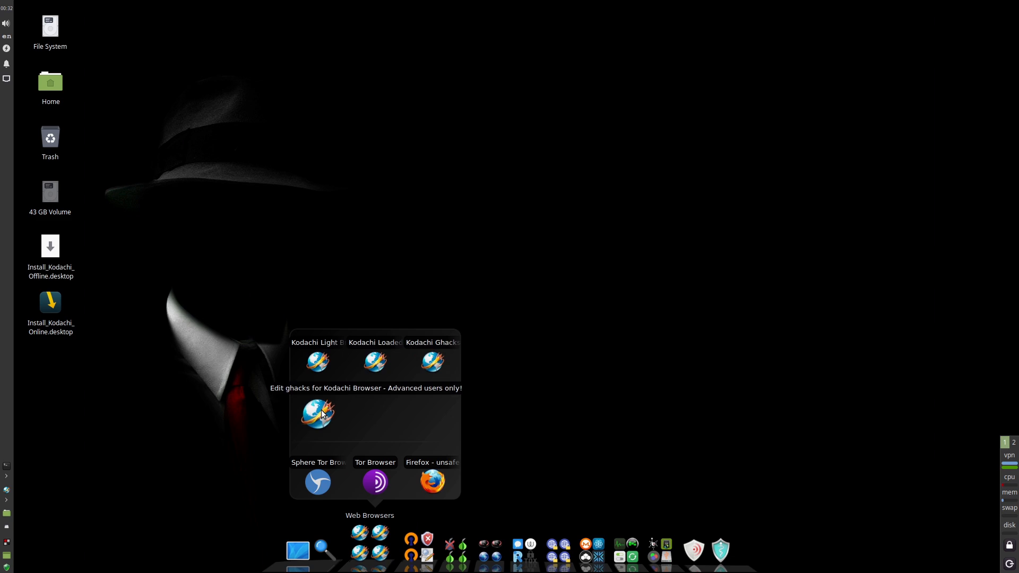
pyautogui.moveTo(318, 482)
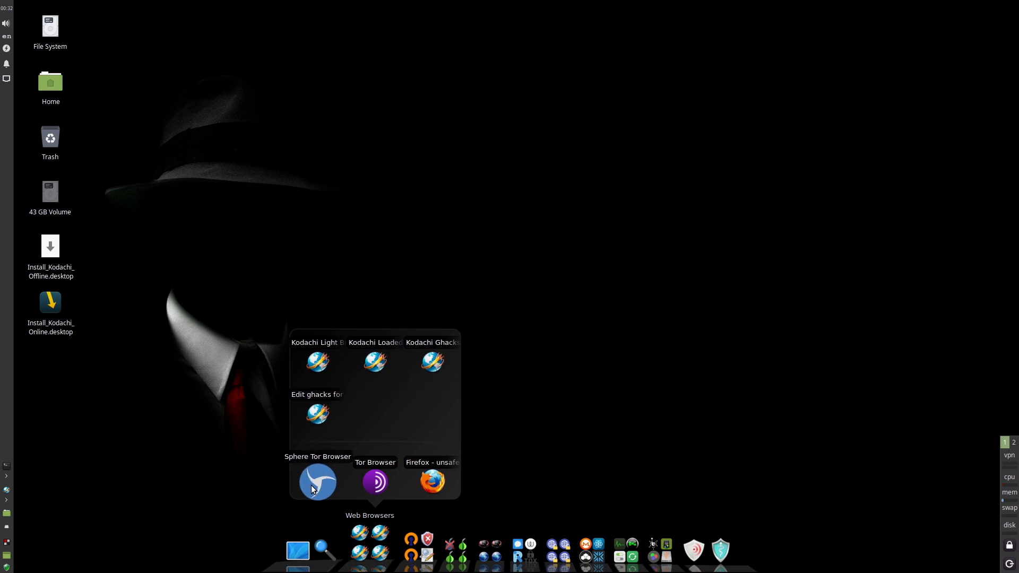
pyautogui.moveTo(376, 481)
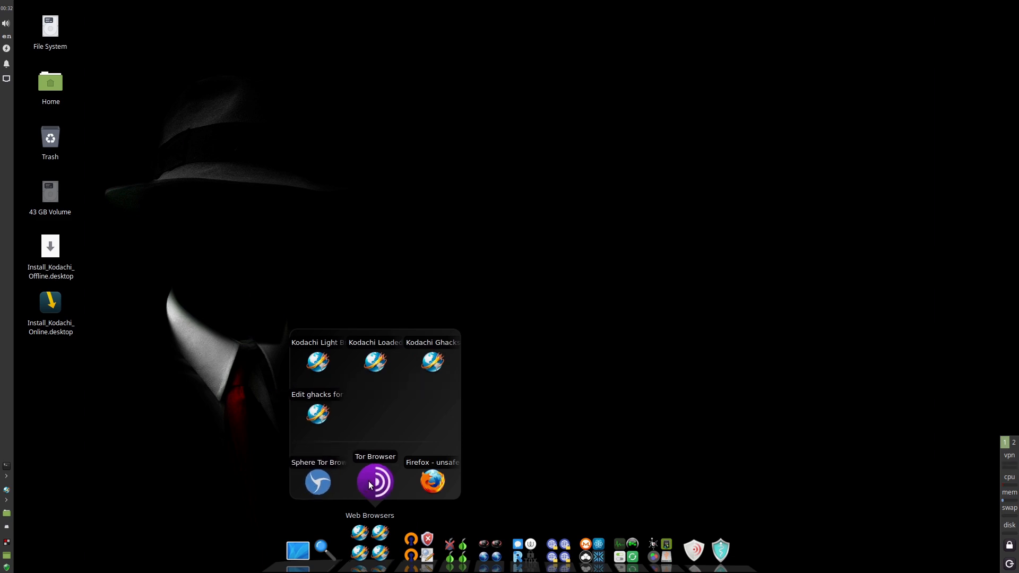
pyautogui.moveTo(432, 482)
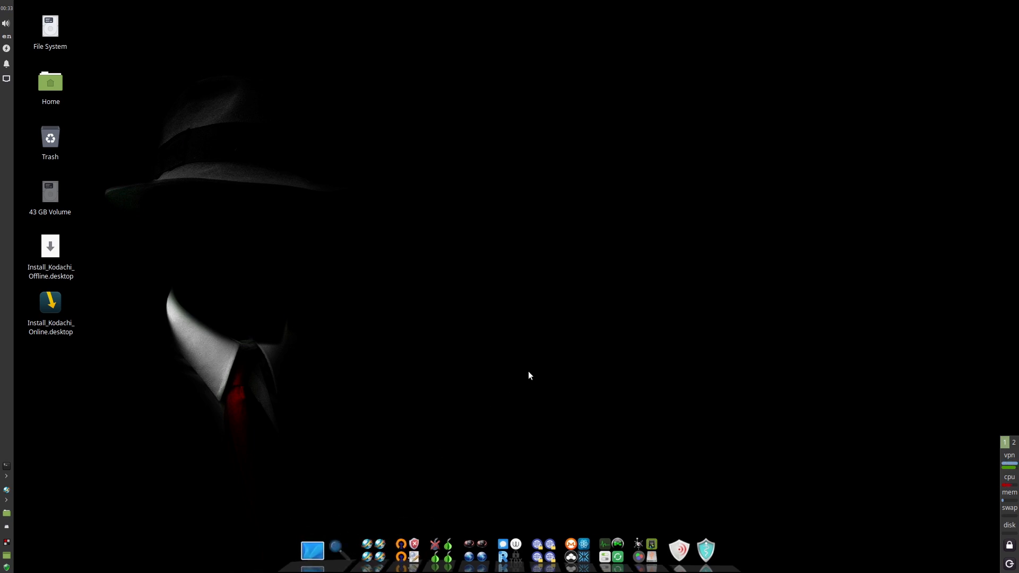
# Browse the Internet, Multimedia, Office, Education and Other categories in Application Finder, then close it.
pyautogui.click(337, 551)
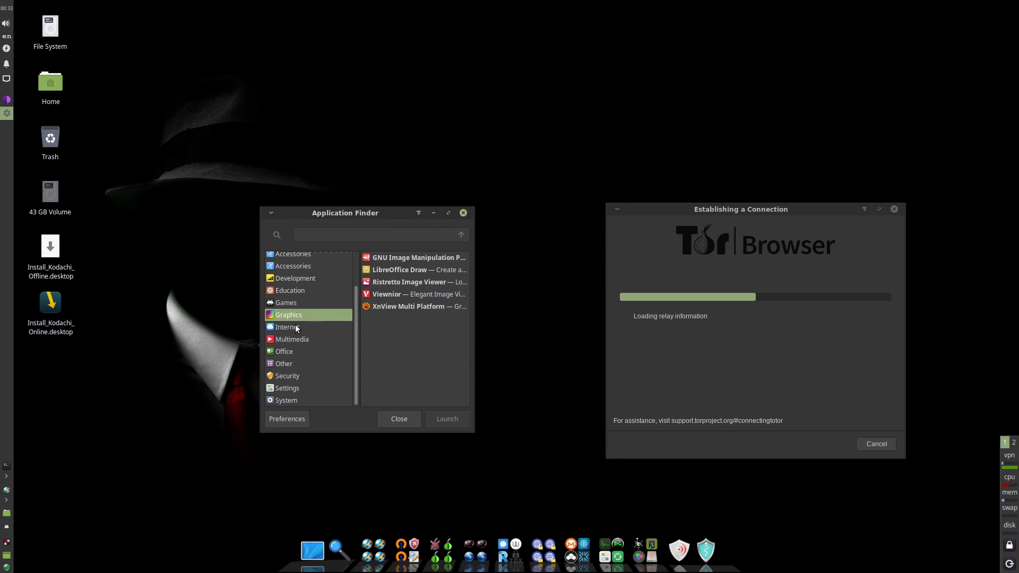
pyautogui.click(287, 327)
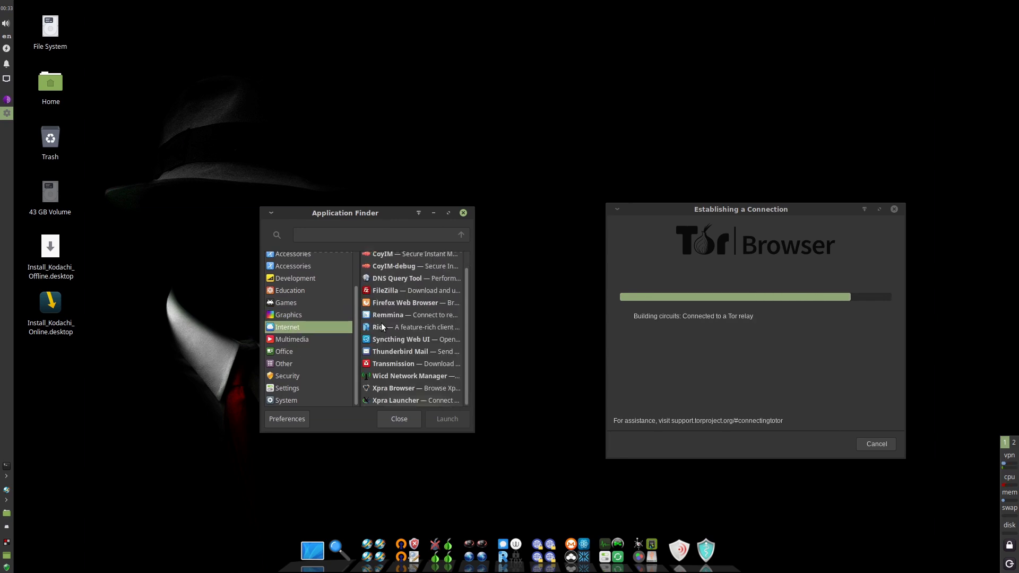
pyautogui.click(292, 339)
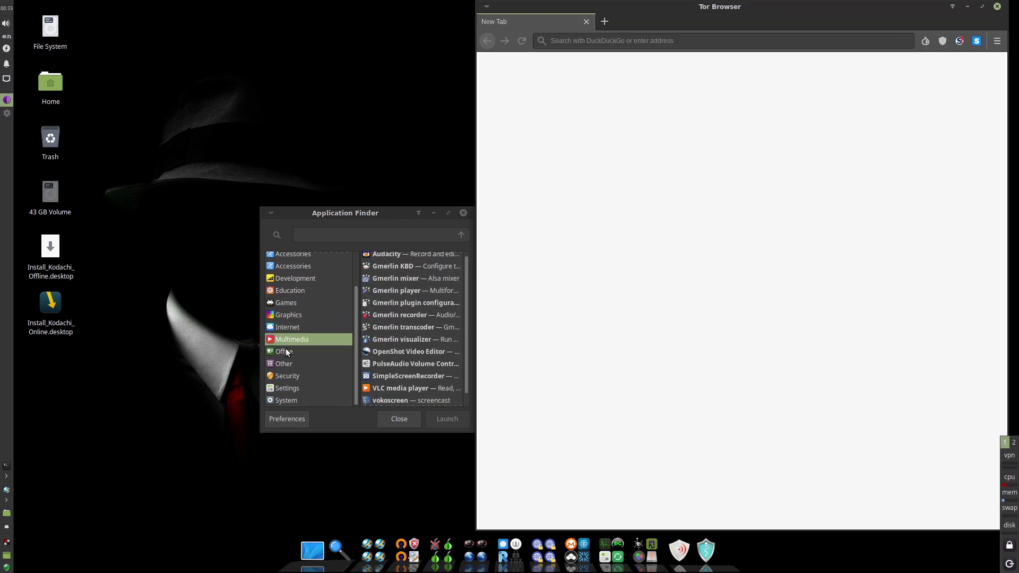
pyautogui.click(284, 351)
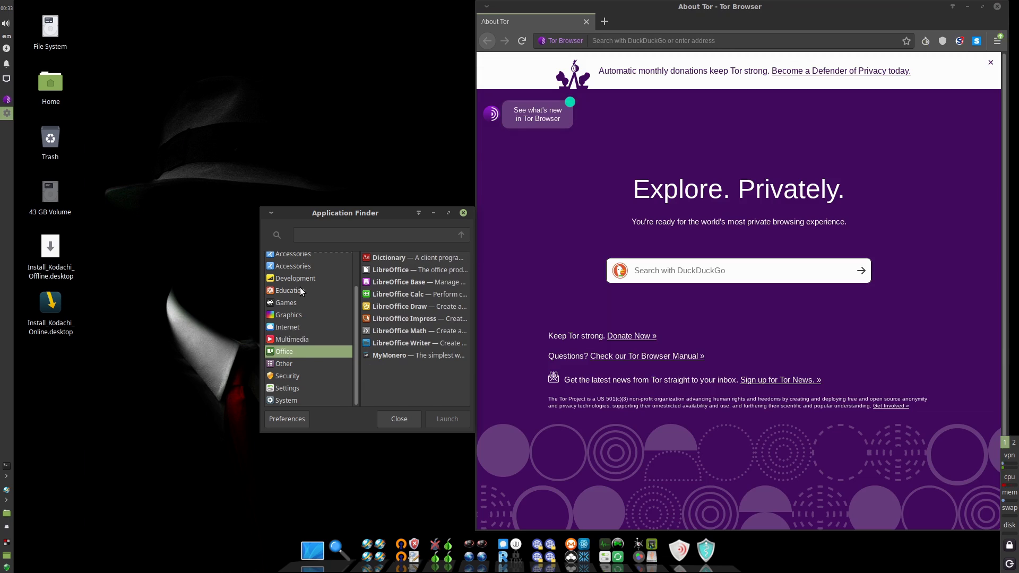
pyautogui.click(290, 290)
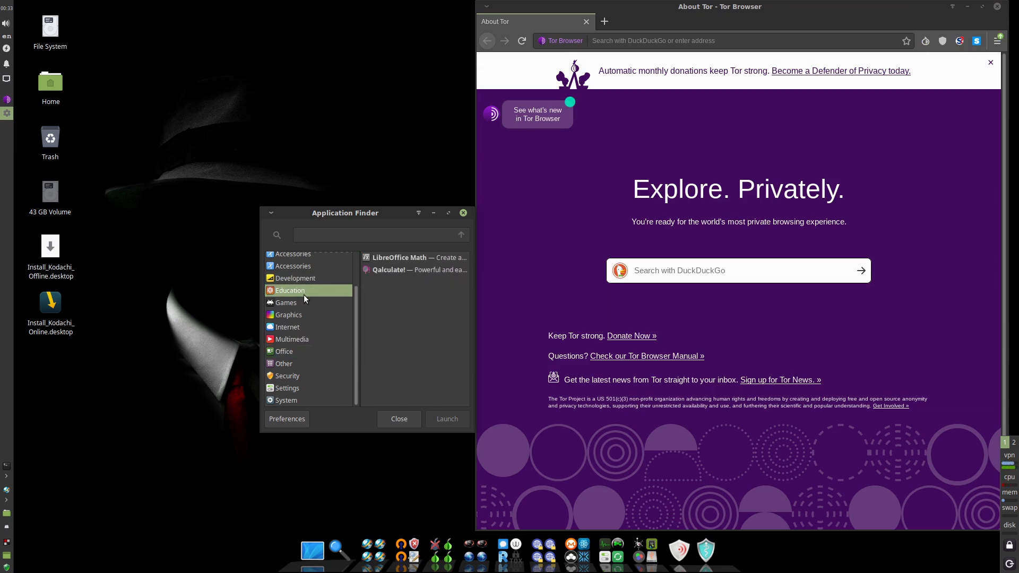
pyautogui.click(284, 363)
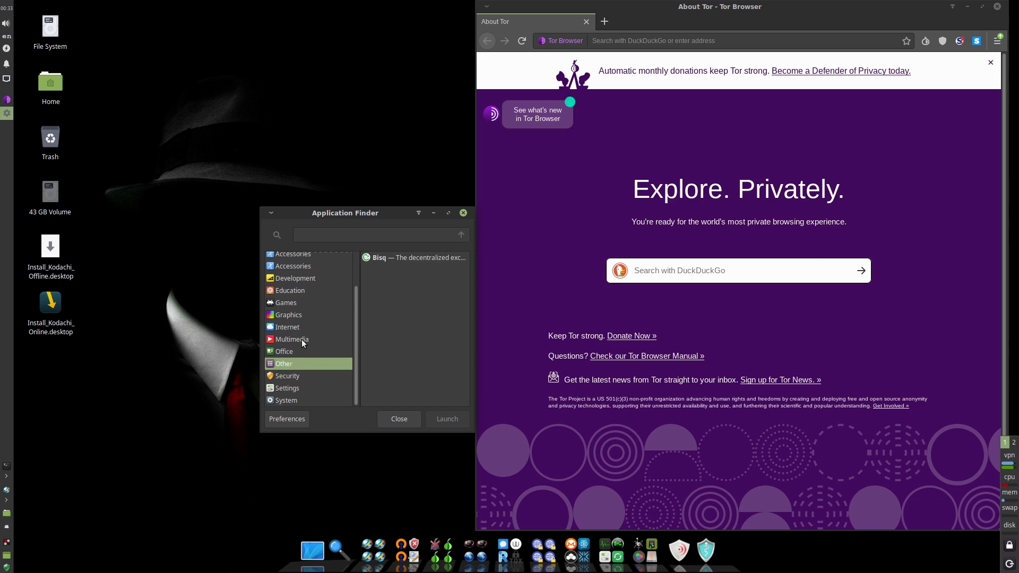
pyautogui.click(287, 327)
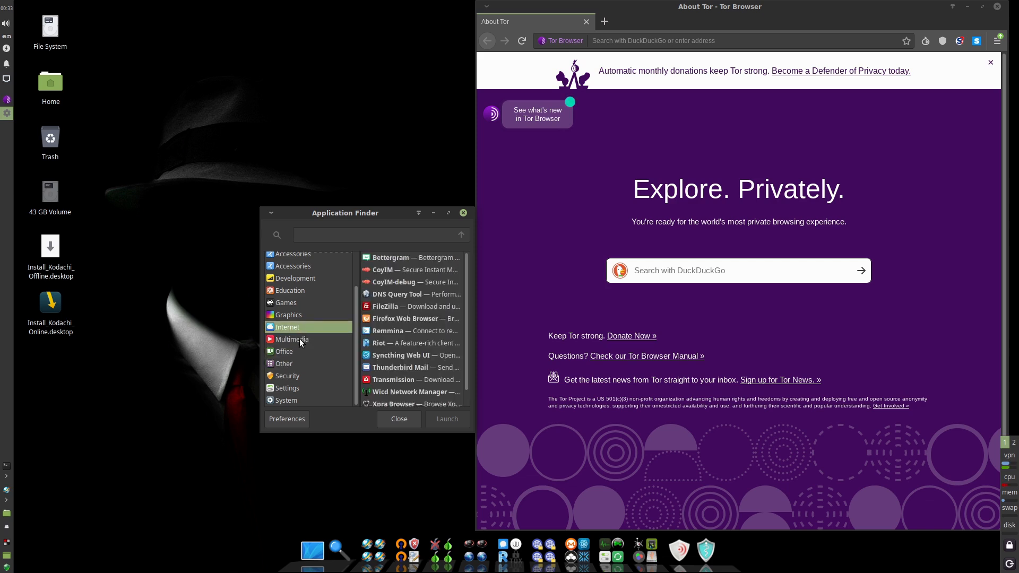
pyautogui.moveTo(286, 367)
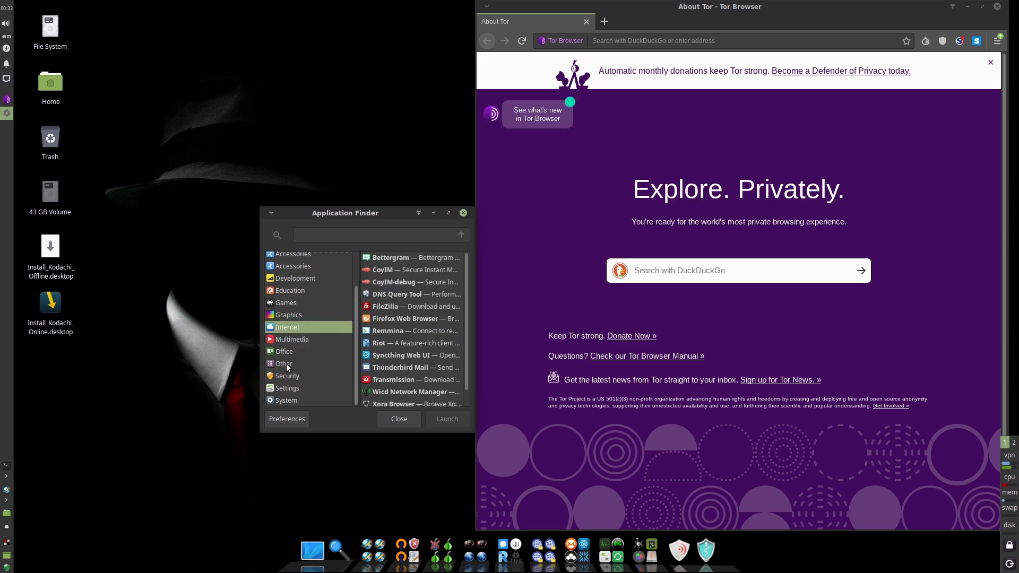
pyautogui.click(398, 419)
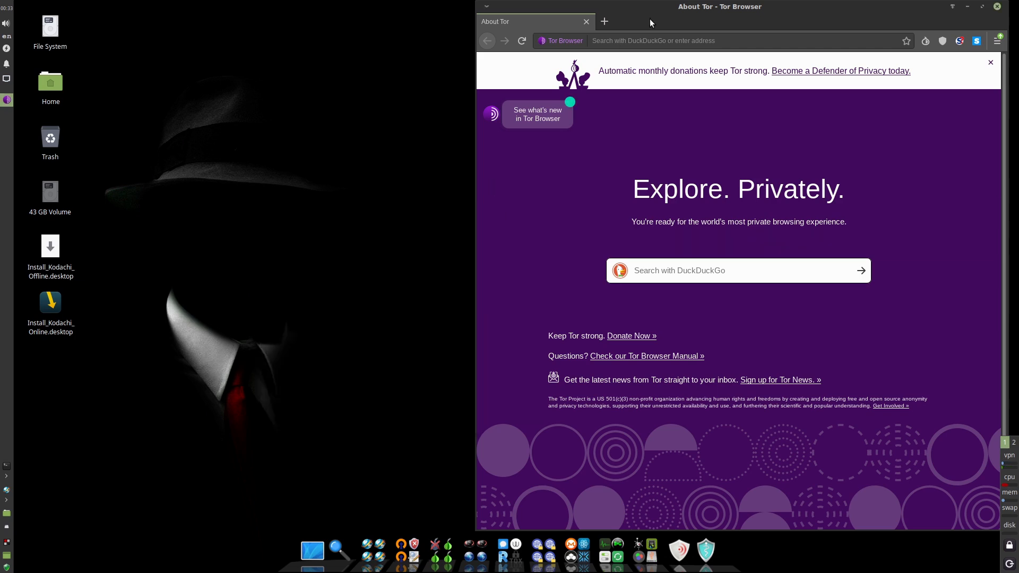
# Move the Tor Browser window, maximize it, then widen the restored window by dragging its edge.
pyautogui.moveTo(720, 6); pyautogui.dragTo(426, 20)
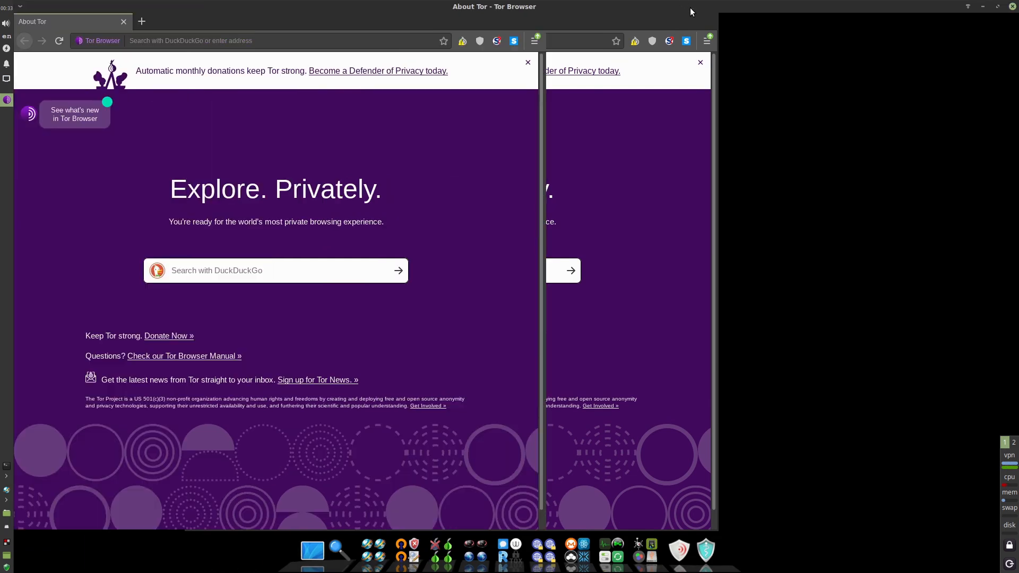
pyautogui.moveTo(920, 267)
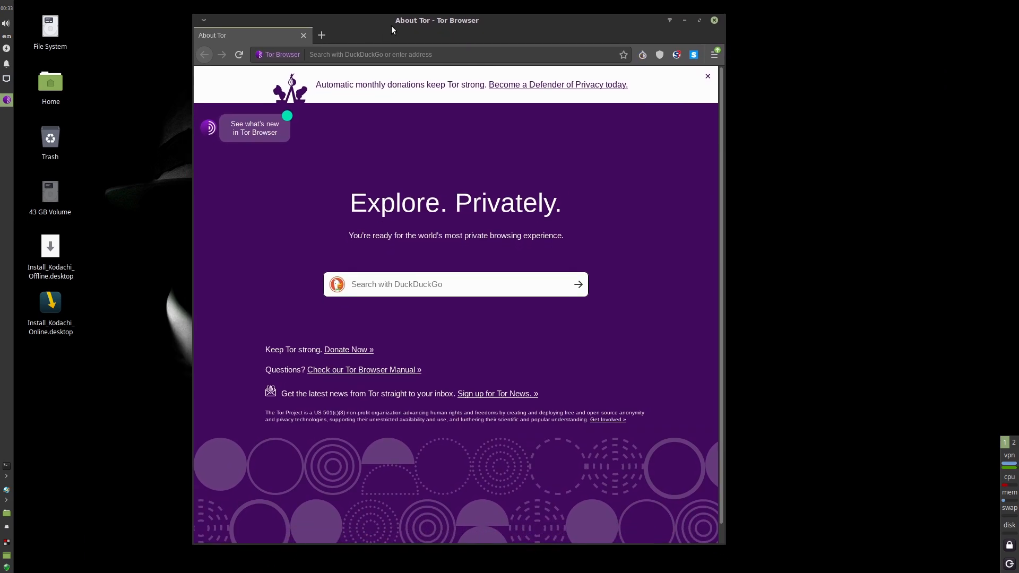
pyautogui.click(700, 21)
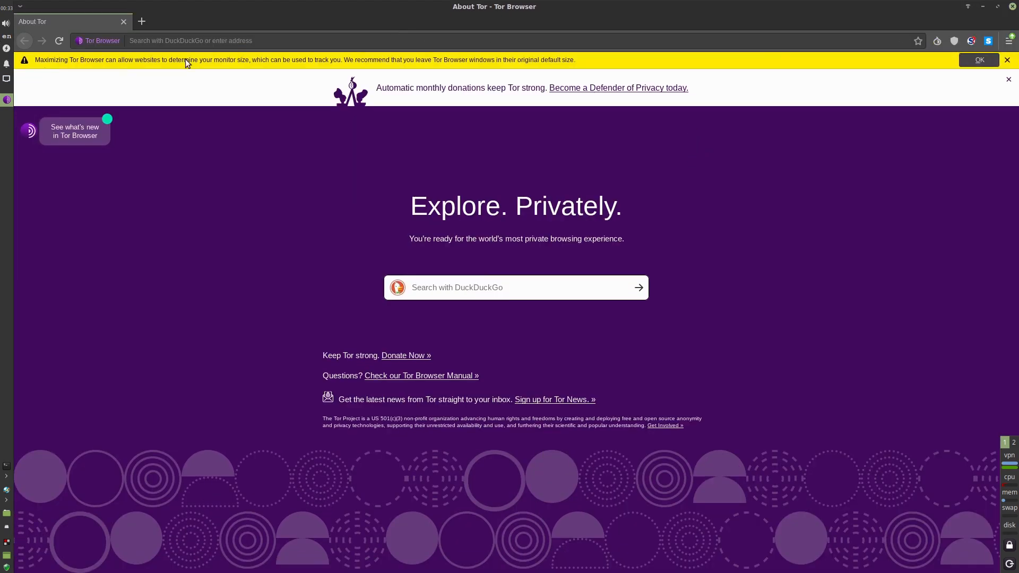
pyautogui.moveTo(648, 6)
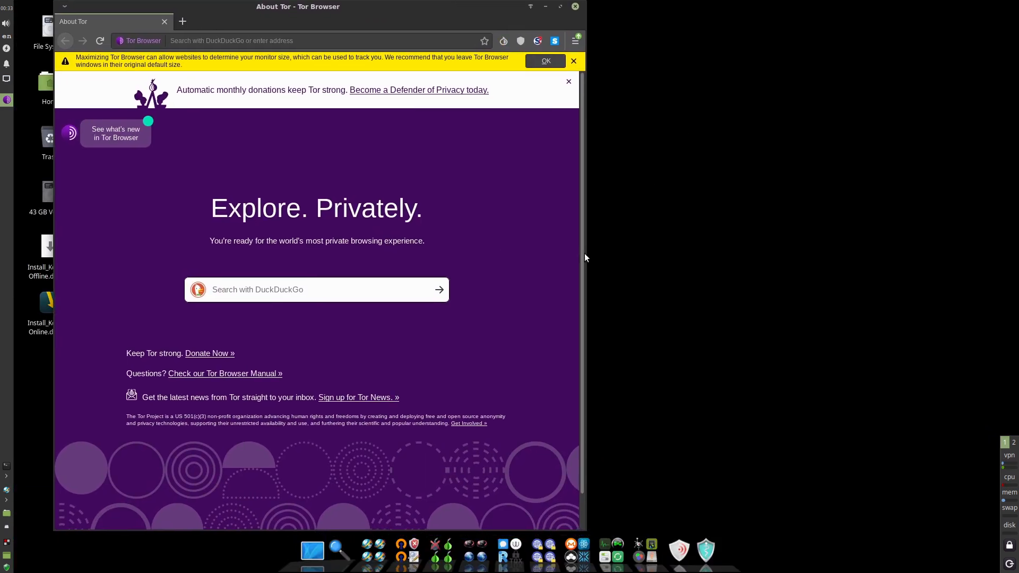
pyautogui.moveTo(585, 257); pyautogui.dragTo(793, 235)
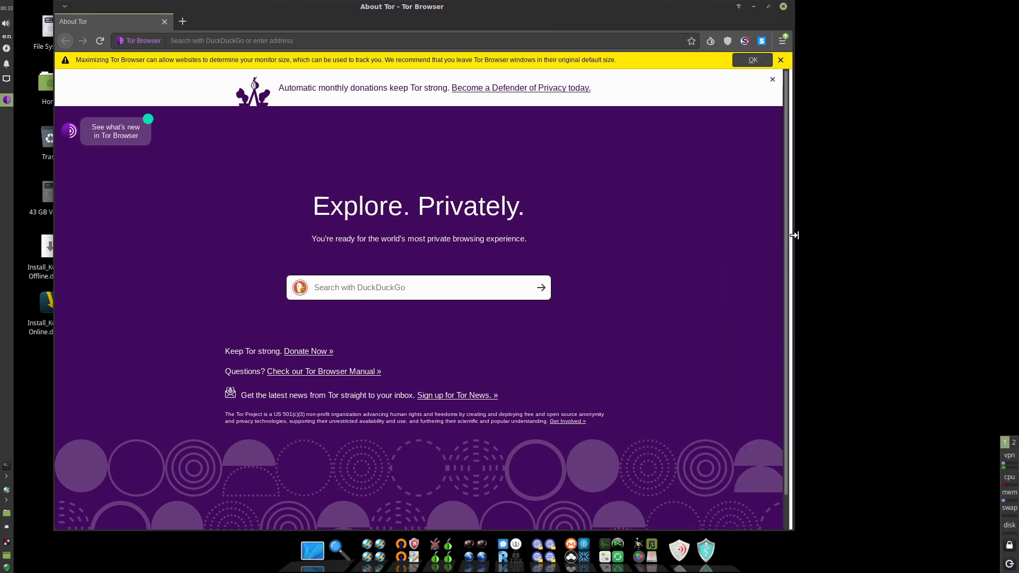
pyautogui.click(752, 59)
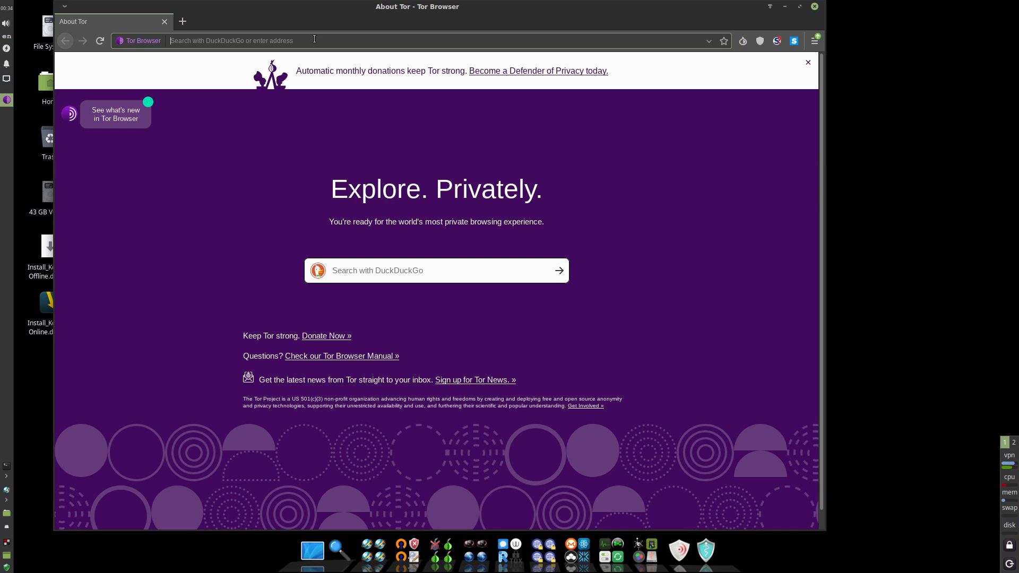
# Search 'what is my ip', check IPv4 51.89.213.93 on whatismyipaddress.com, then close Tor Browser.
pyautogui.write('what is my ip')
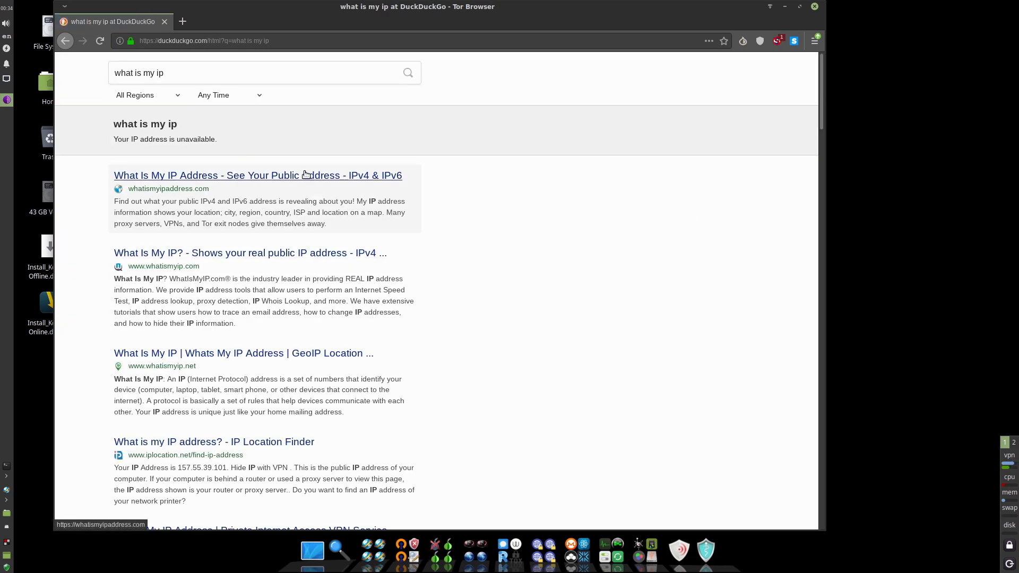
pyautogui.click(257, 175)
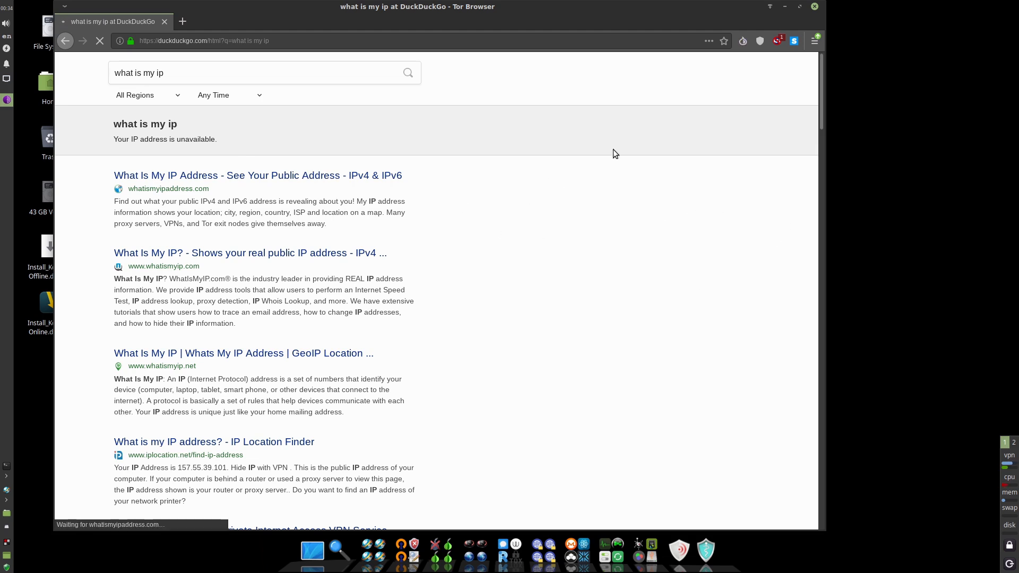
pyautogui.click(258, 175)
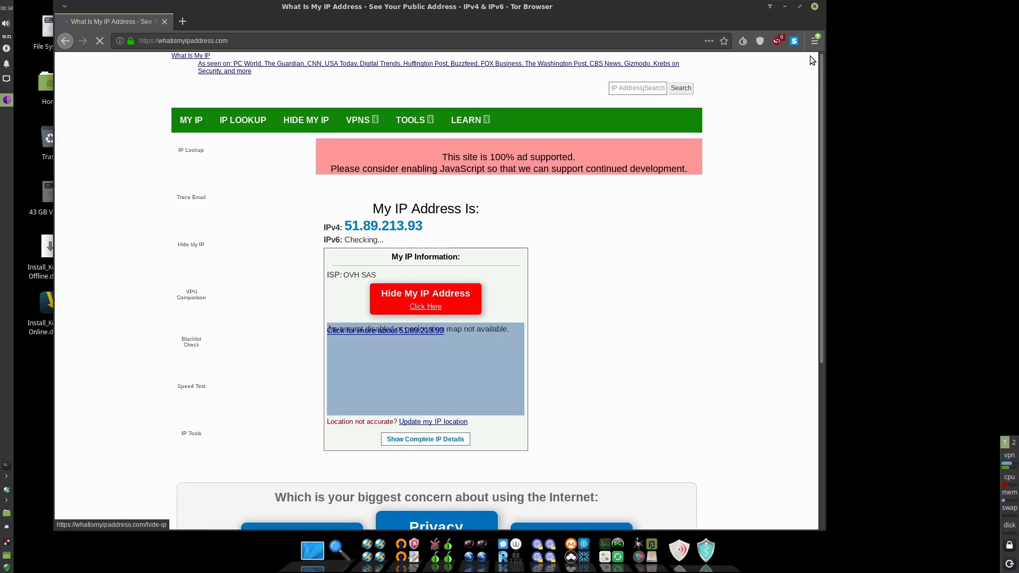
pyautogui.scroll(-3)
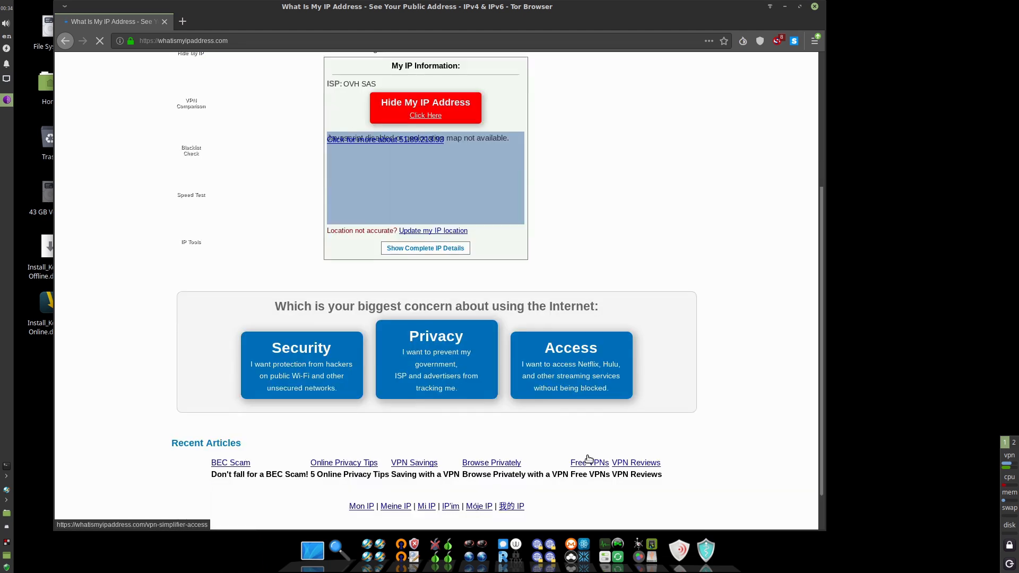
pyautogui.click(814, 6)
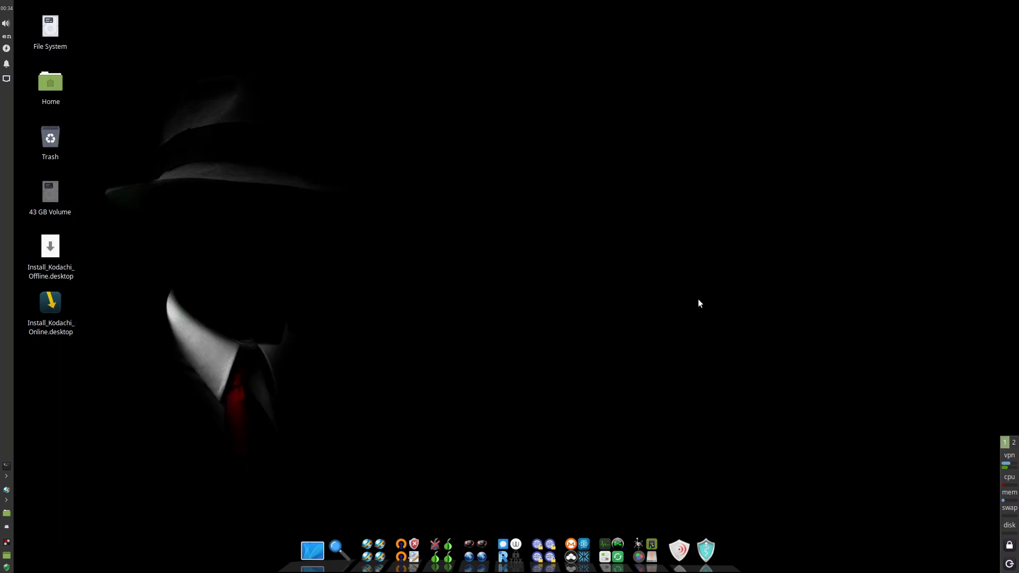
pyautogui.moveTo(195, 529)
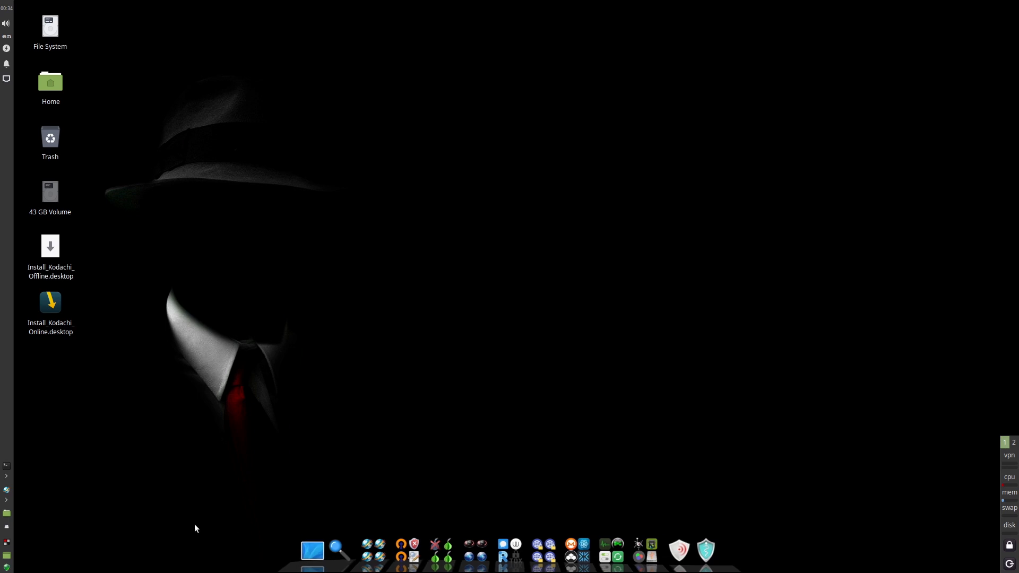